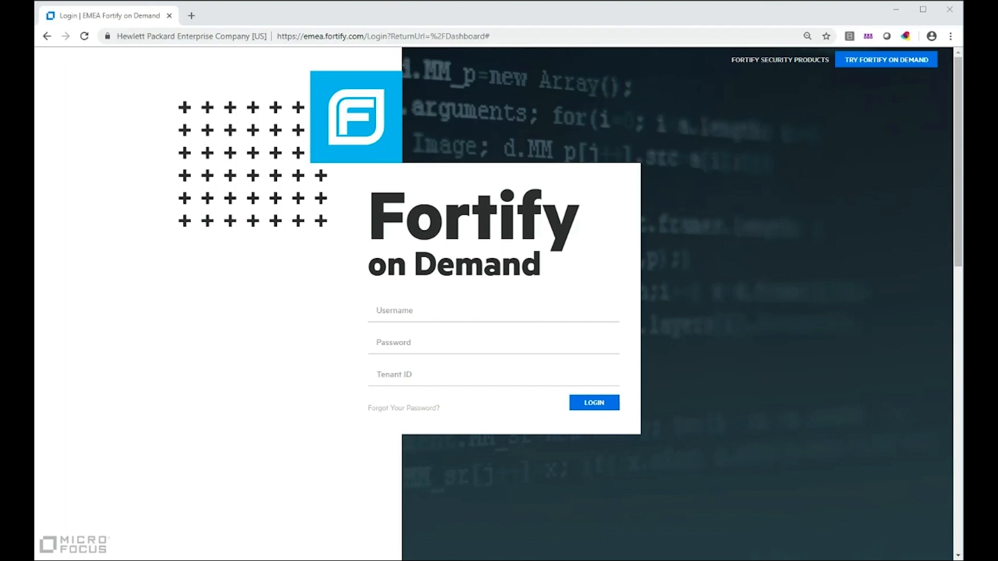
Step: Sign in to Fortify on Demand using tenant ID emeademo
{"action": "left_click", "coordinate": [401, 374]}
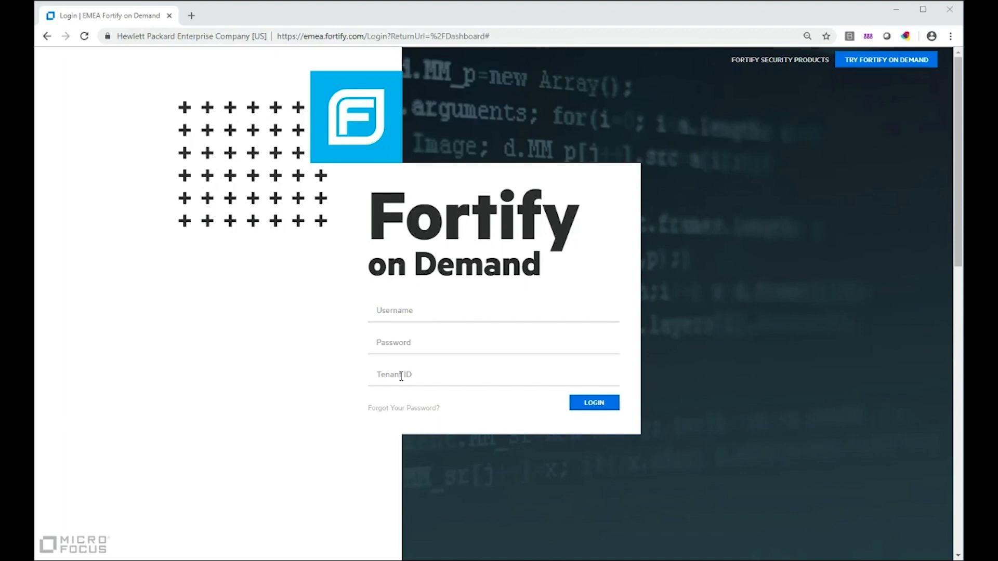
{"action": "type", "text": "e"}
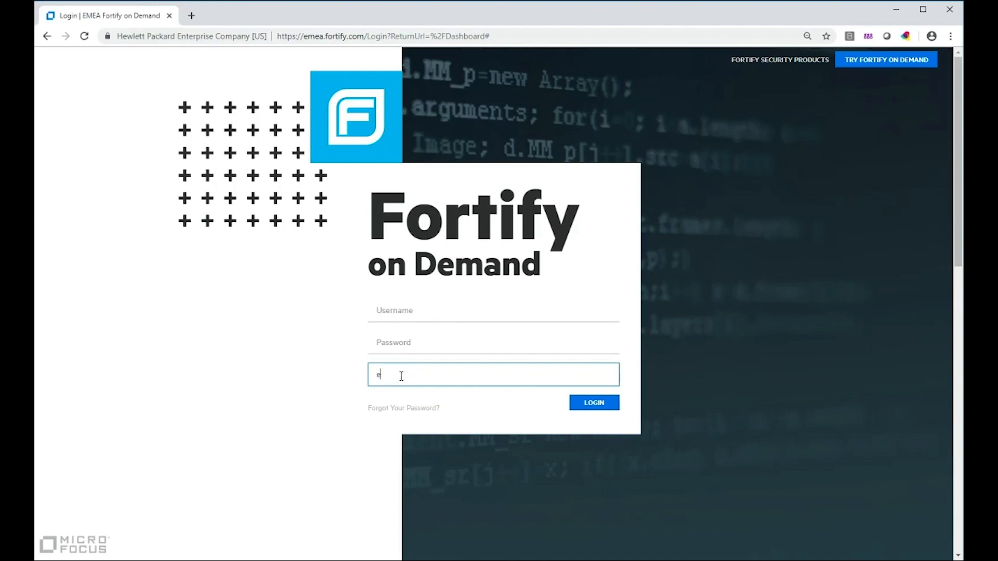
{"action": "type", "text": "meademo"}
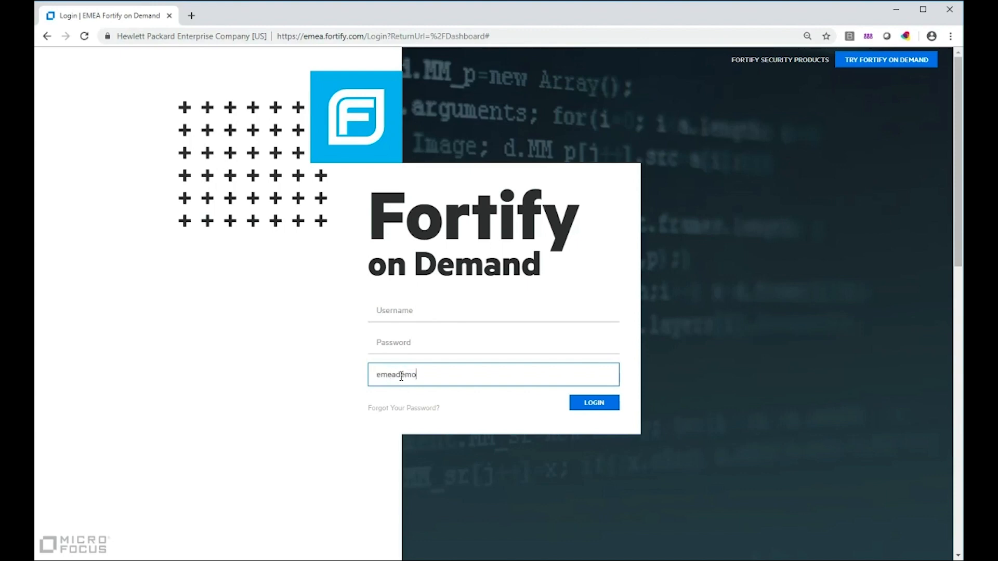
{"action": "left_click", "coordinate": [493, 311]}
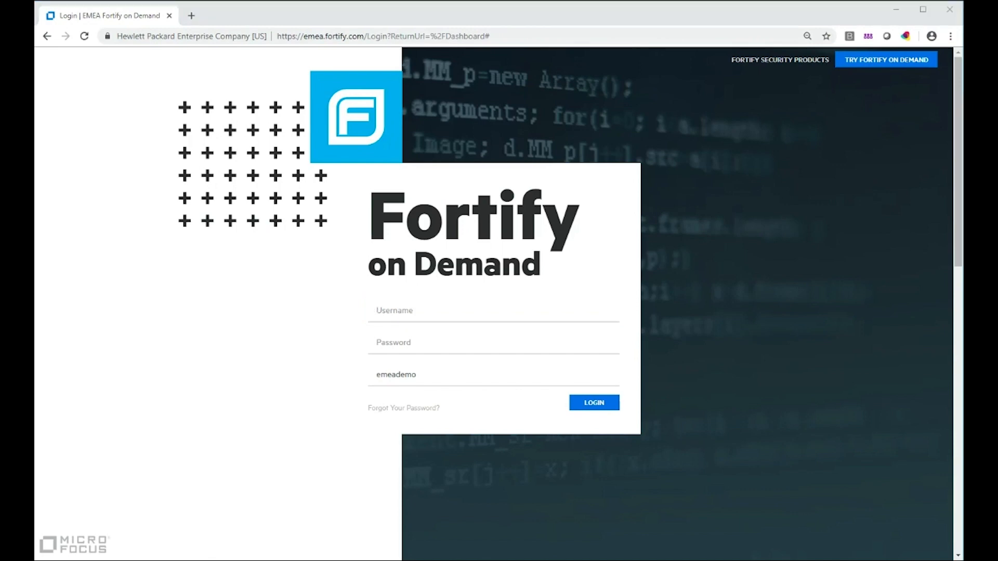
{"action": "left_click", "coordinate": [593, 402]}
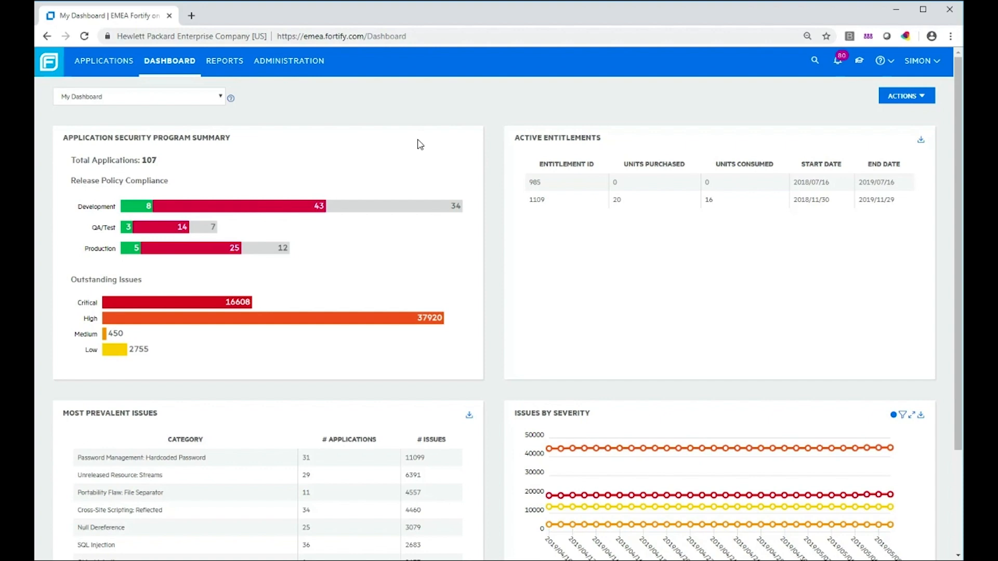
{"action": "mouse_move", "coordinate": [410, 153]}
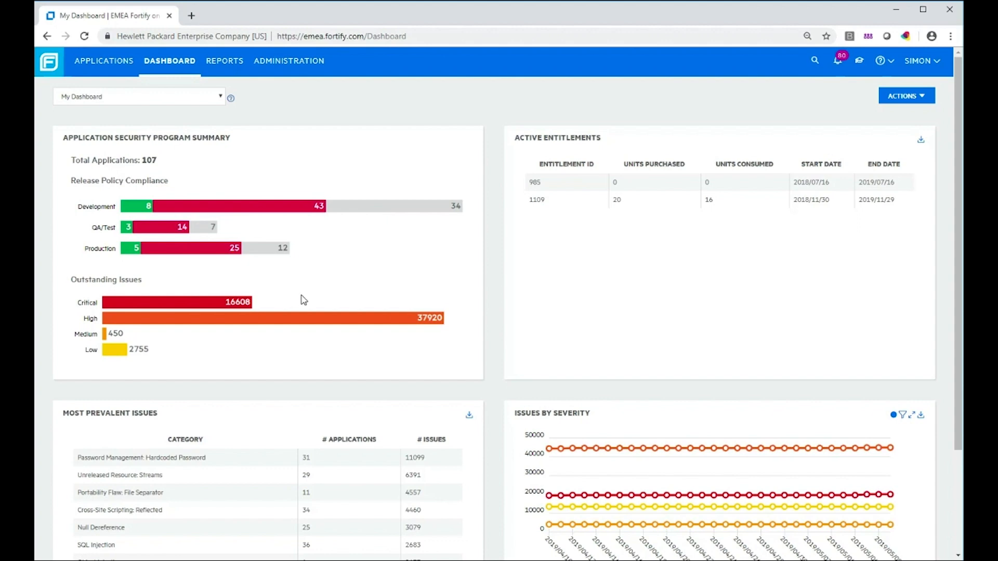
{"action": "mouse_move", "coordinate": [183, 173]}
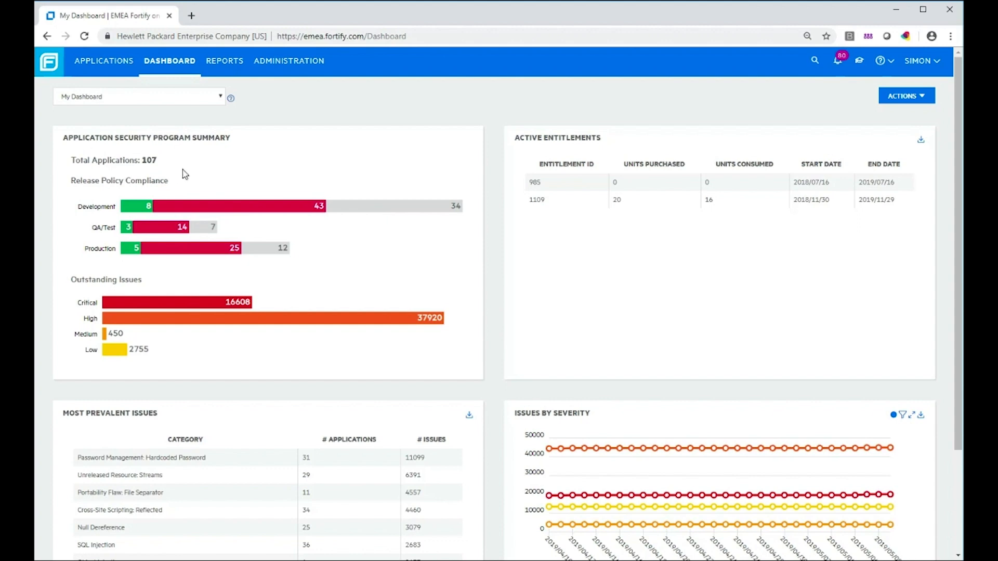
{"action": "mouse_move", "coordinate": [341, 157]}
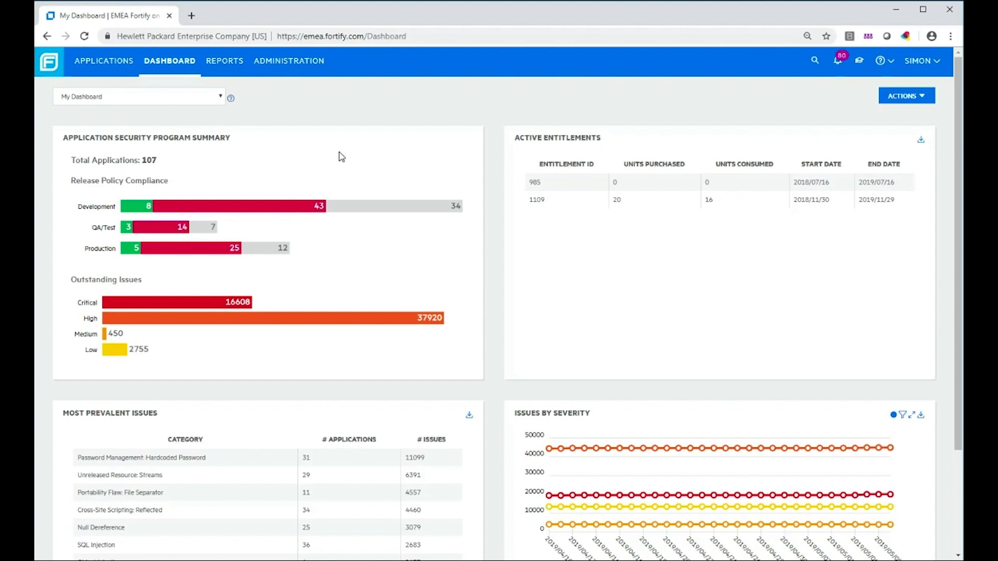
{"action": "mouse_move", "coordinate": [157, 362]}
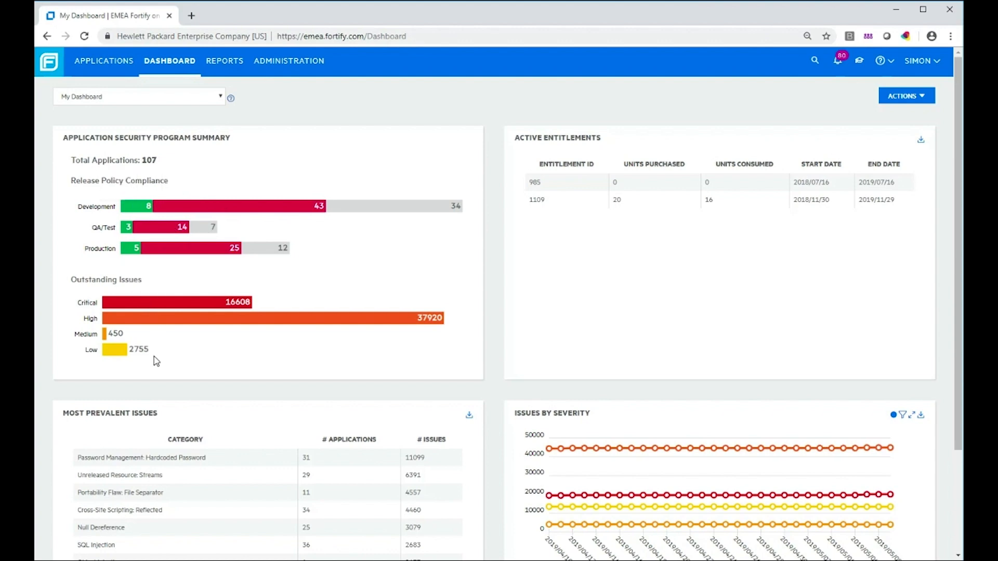
{"action": "mouse_move", "coordinate": [318, 260]}
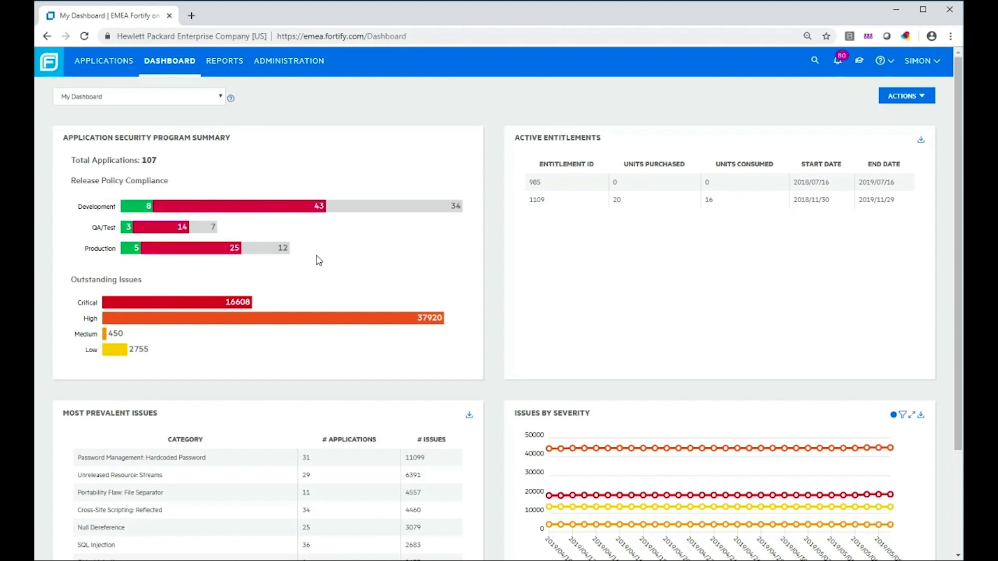
{"action": "mouse_move", "coordinate": [155, 161]}
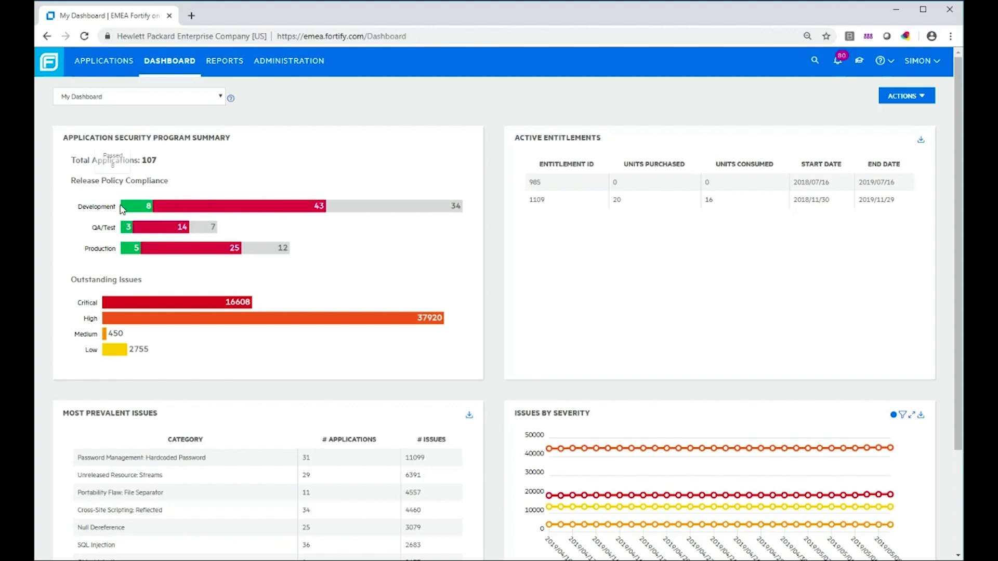
{"action": "mouse_move", "coordinate": [116, 264]}
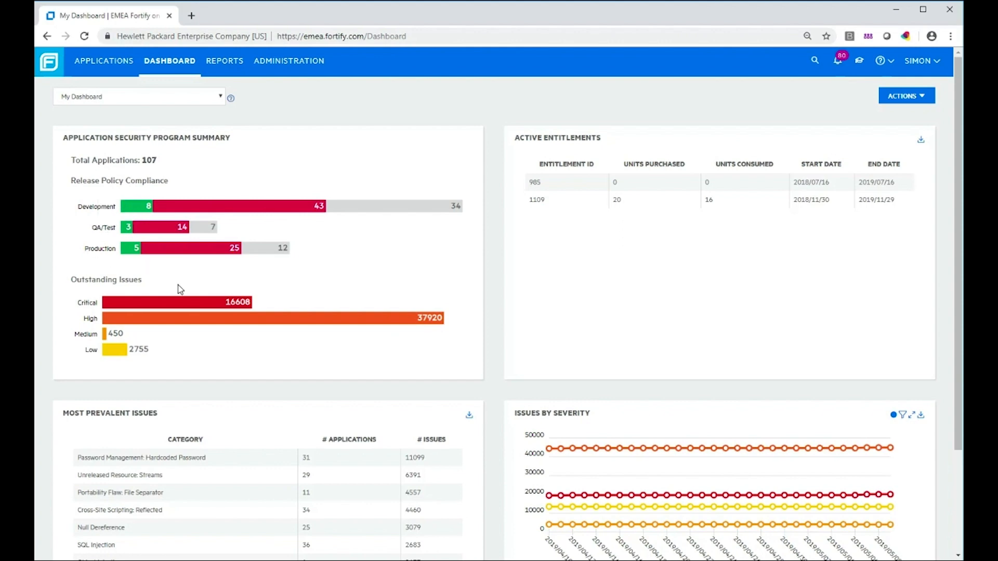
{"action": "mouse_move", "coordinate": [108, 226]}
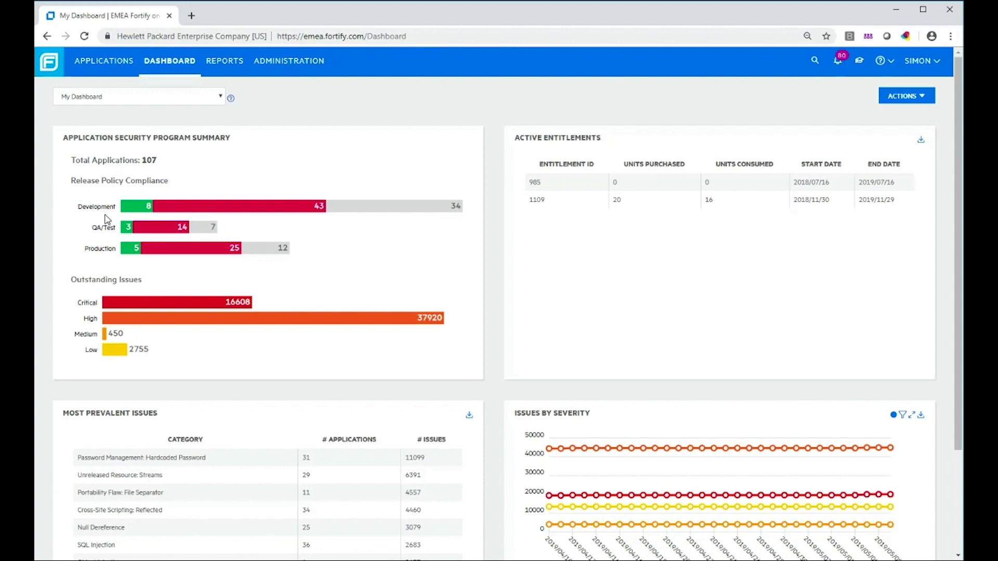
{"action": "mouse_move", "coordinate": [139, 205]}
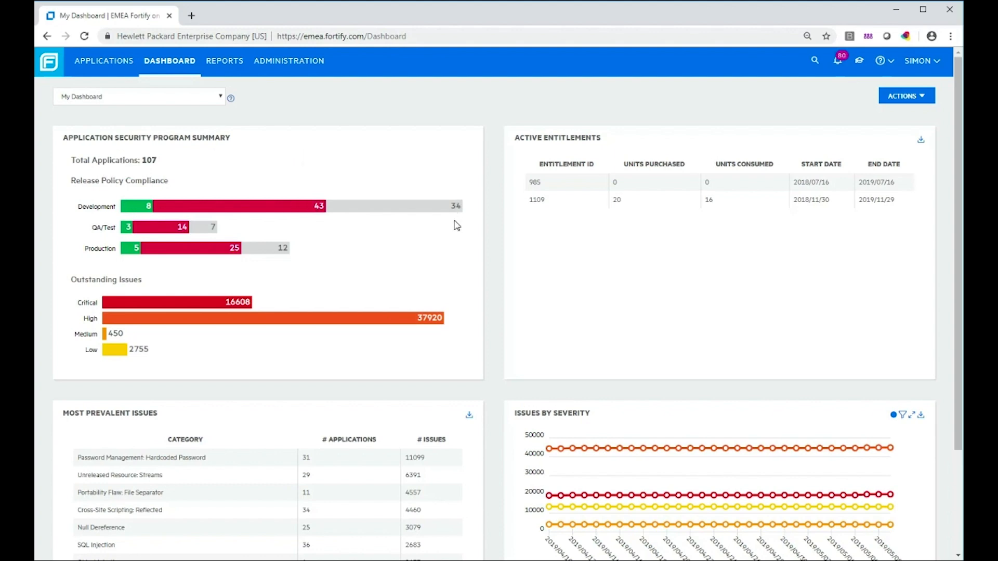
{"action": "mouse_move", "coordinate": [224, 278]}
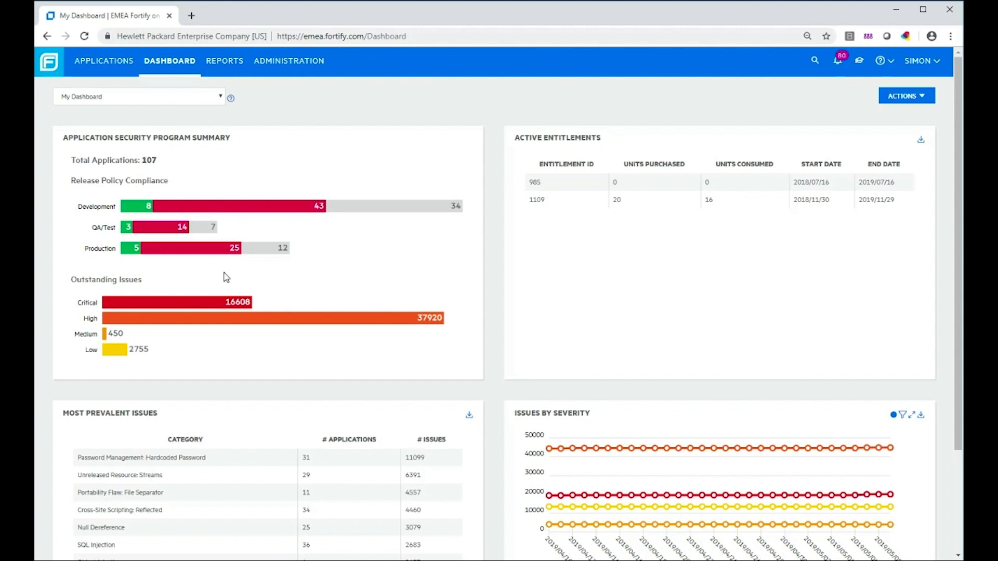
{"action": "mouse_move", "coordinate": [210, 374]}
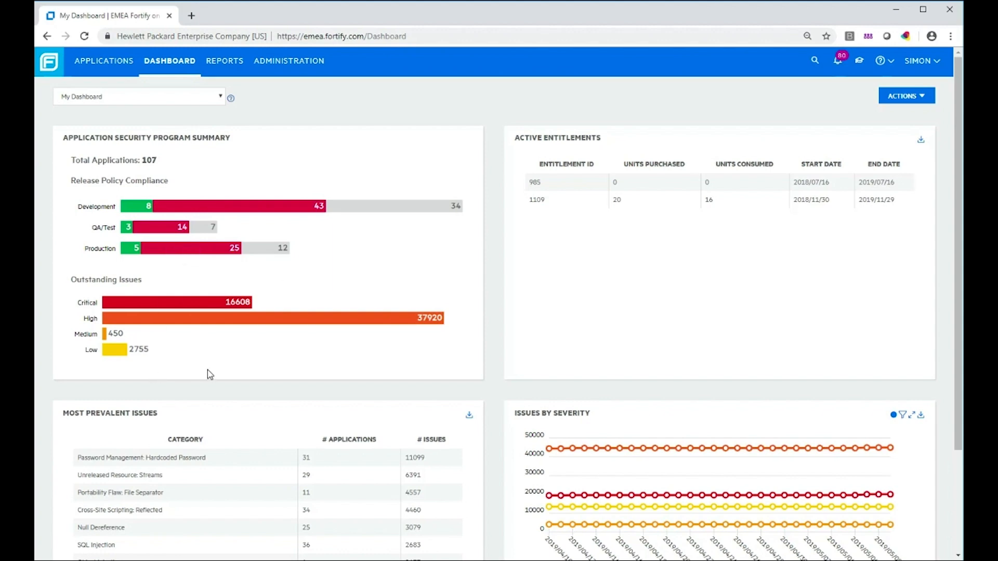
{"action": "mouse_move", "coordinate": [216, 374]}
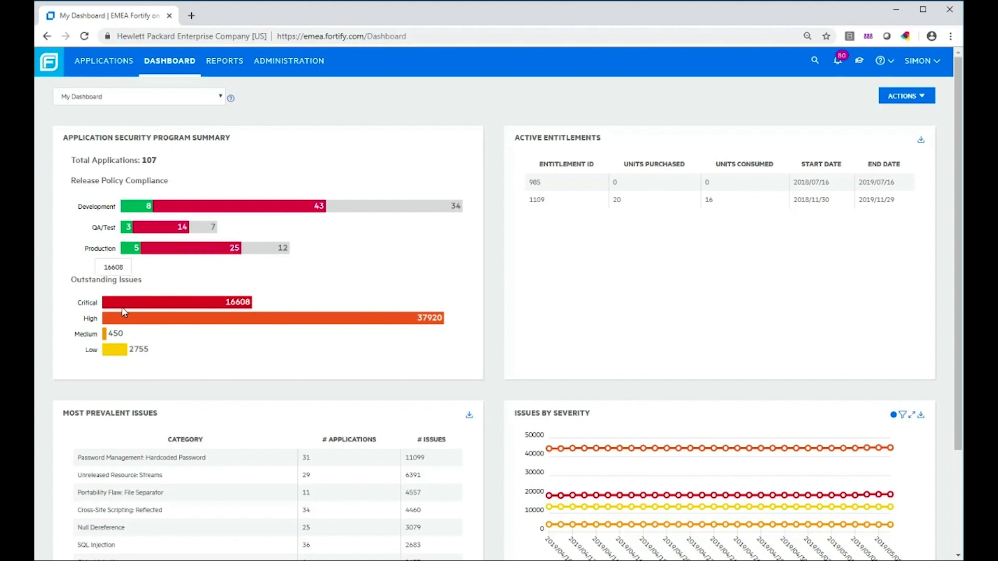
{"action": "mouse_move", "coordinate": [185, 376]}
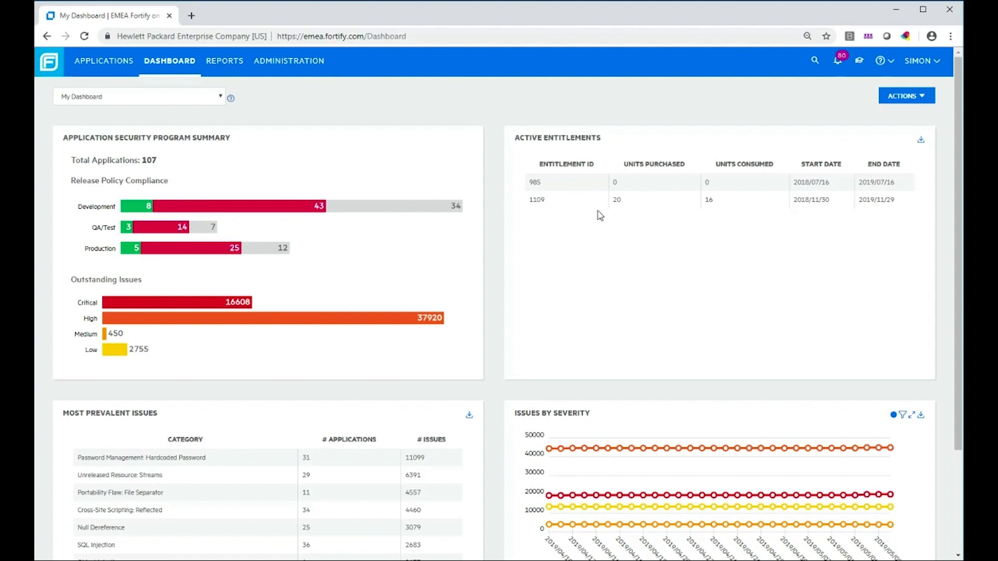
{"action": "mouse_move", "coordinate": [836, 282]}
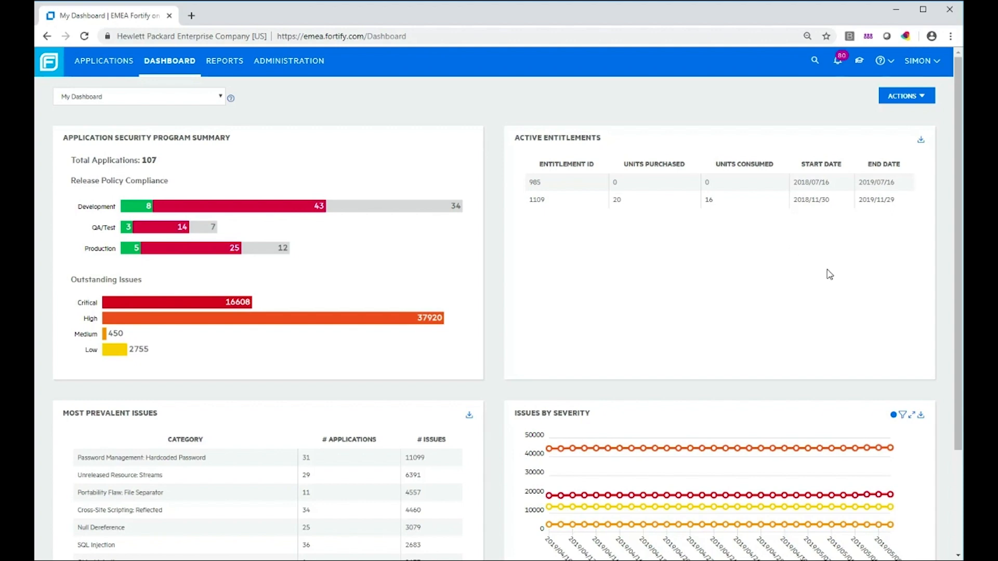
{"action": "scroll", "scroll_direction": "down", "scroll_amount": 3}
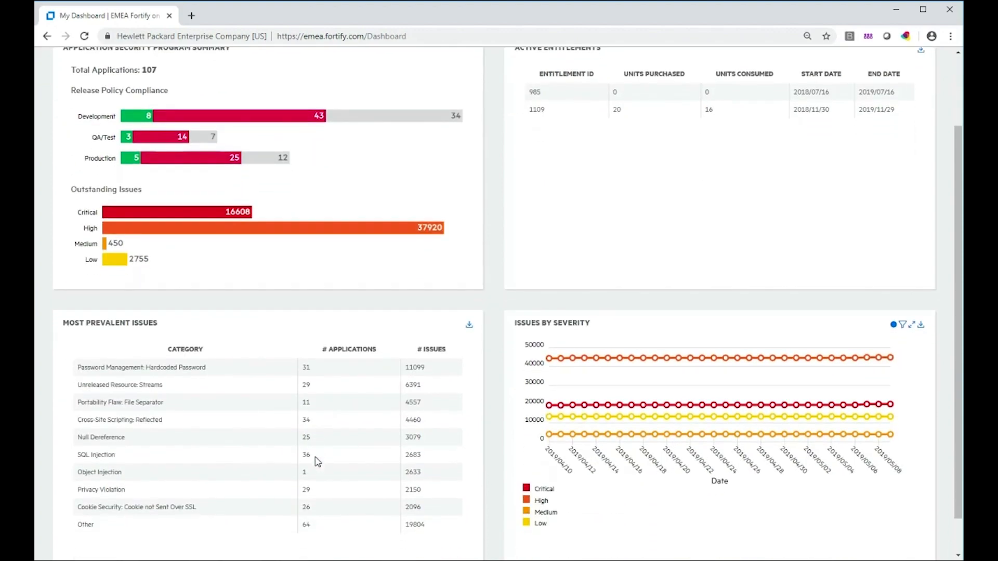
{"action": "scroll", "scroll_direction": "down", "scroll_amount": 3}
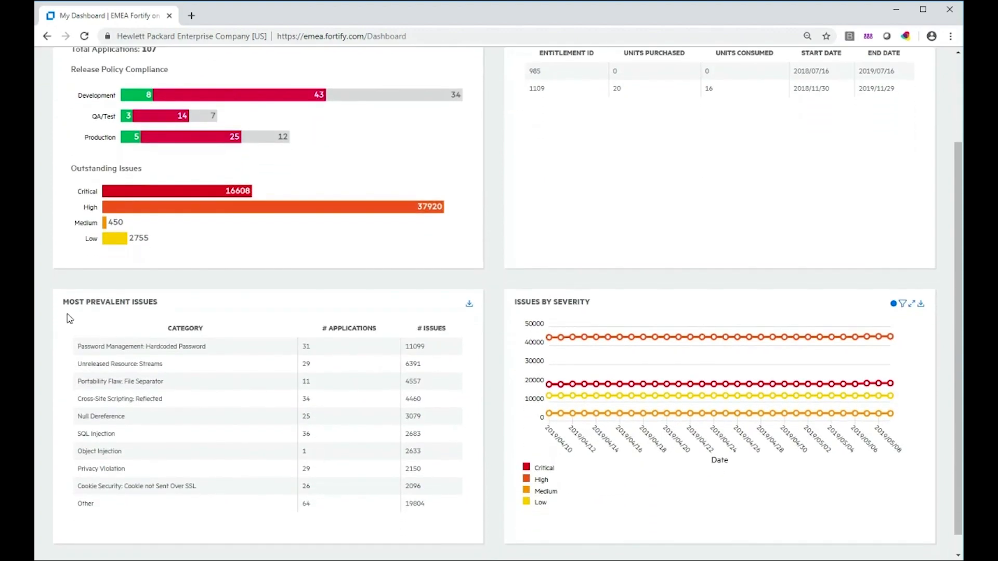
{"action": "mouse_move", "coordinate": [214, 466]}
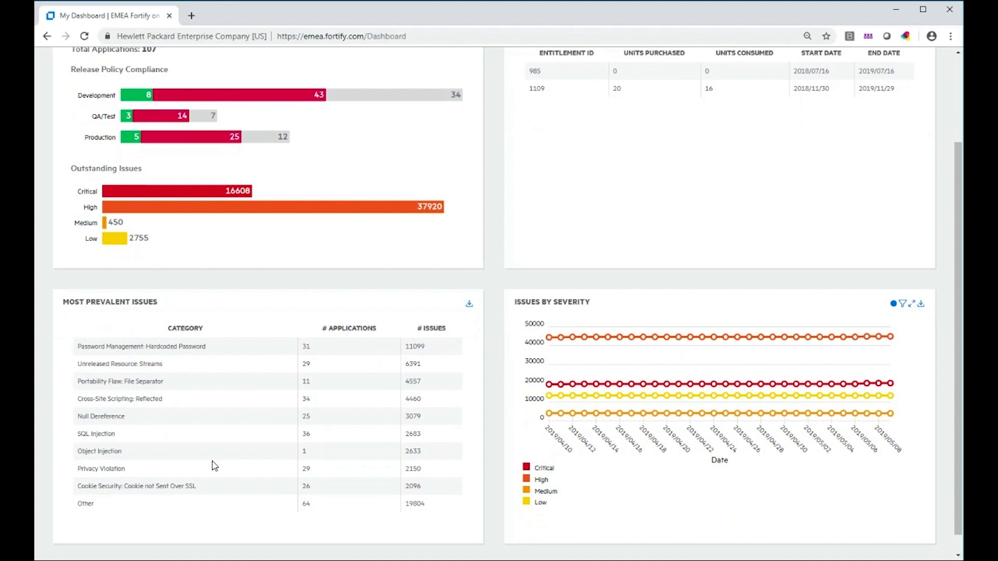
{"action": "mouse_move", "coordinate": [312, 439]}
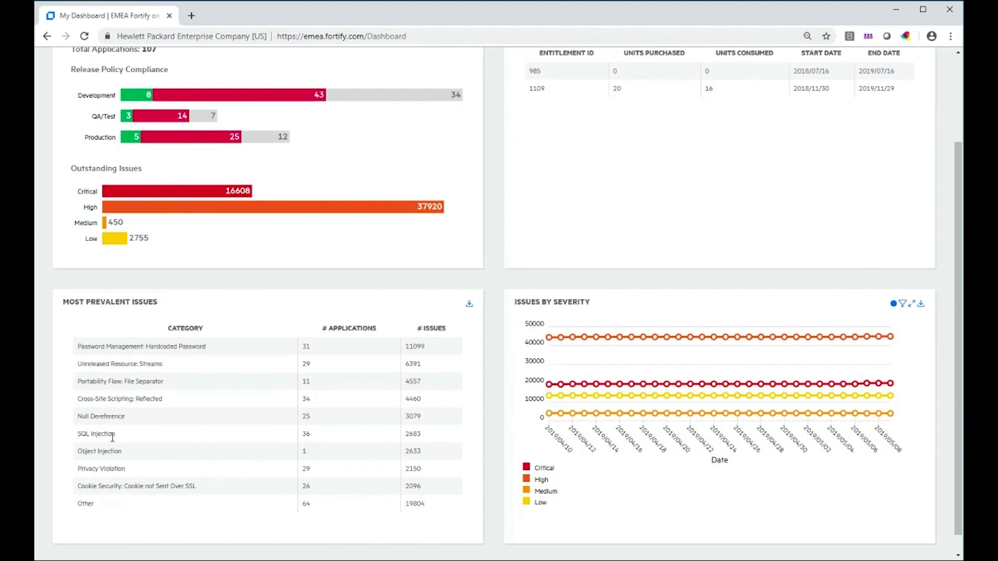
{"action": "mouse_move", "coordinate": [430, 441]}
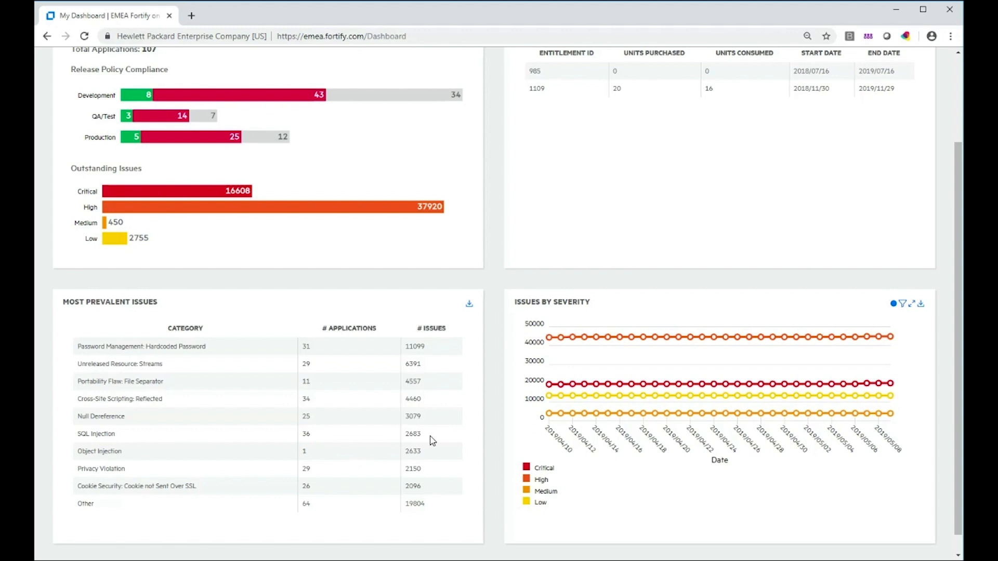
{"action": "mouse_move", "coordinate": [410, 438]}
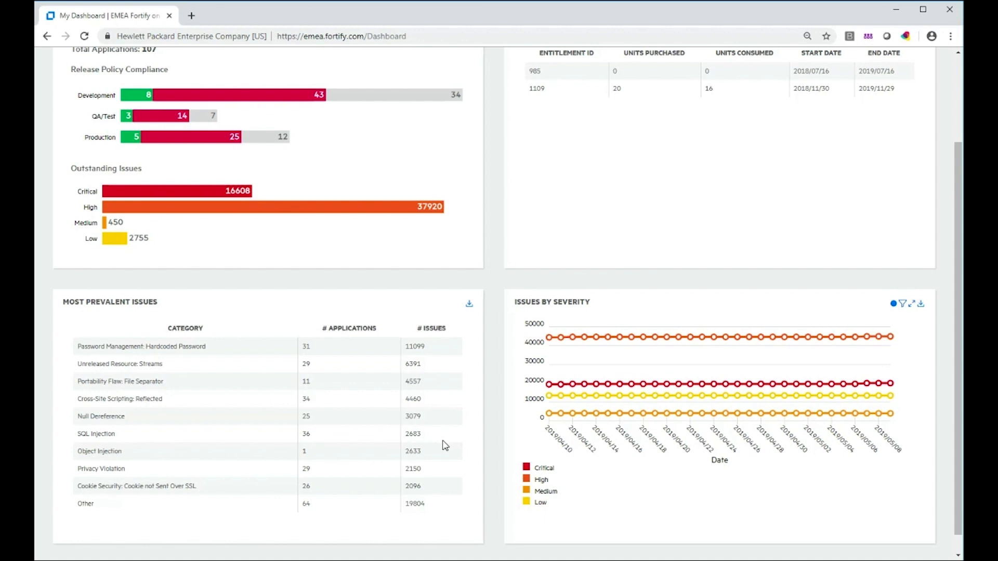
{"action": "mouse_move", "coordinate": [450, 442]}
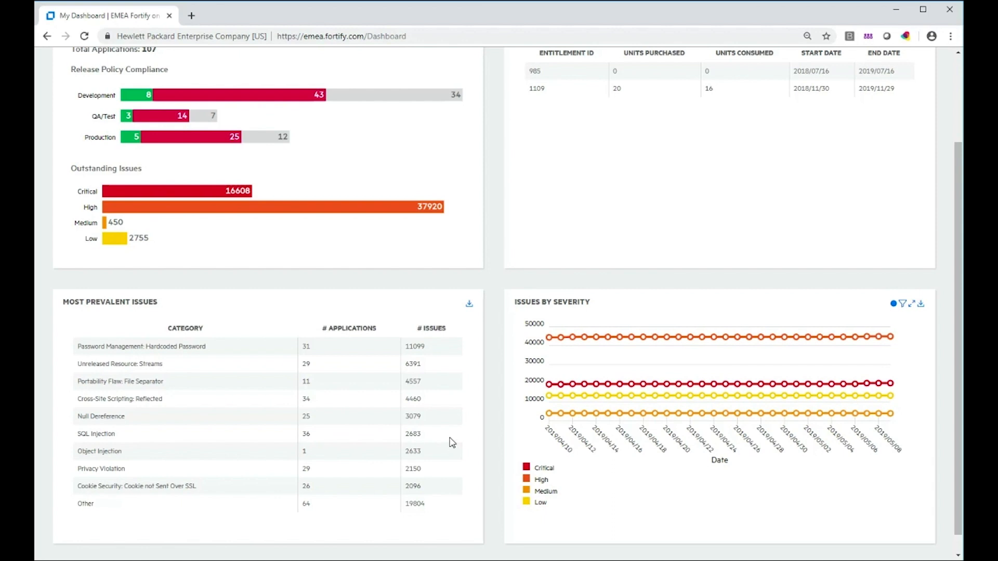
{"action": "mouse_move", "coordinate": [922, 429]}
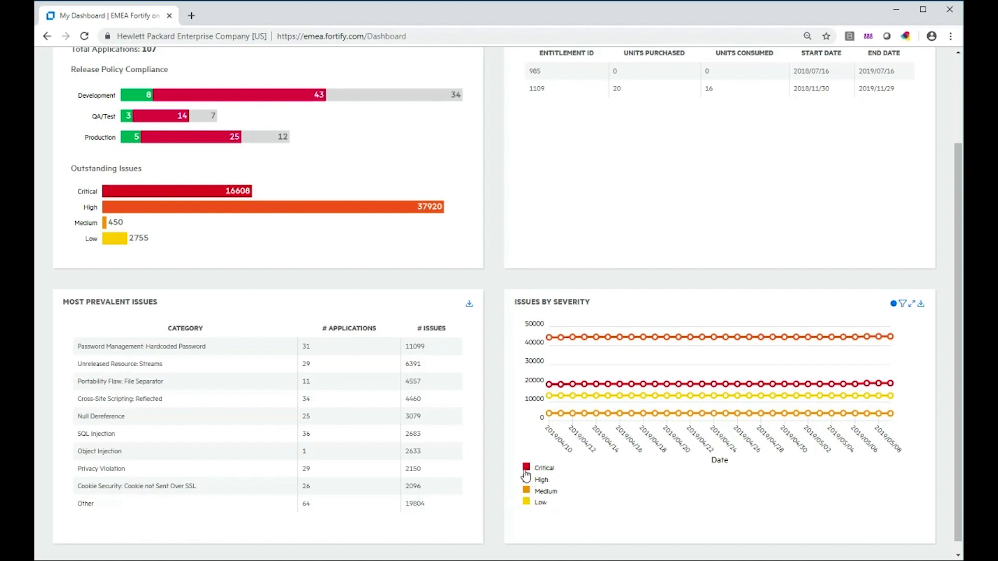
{"action": "mouse_move", "coordinate": [512, 463]}
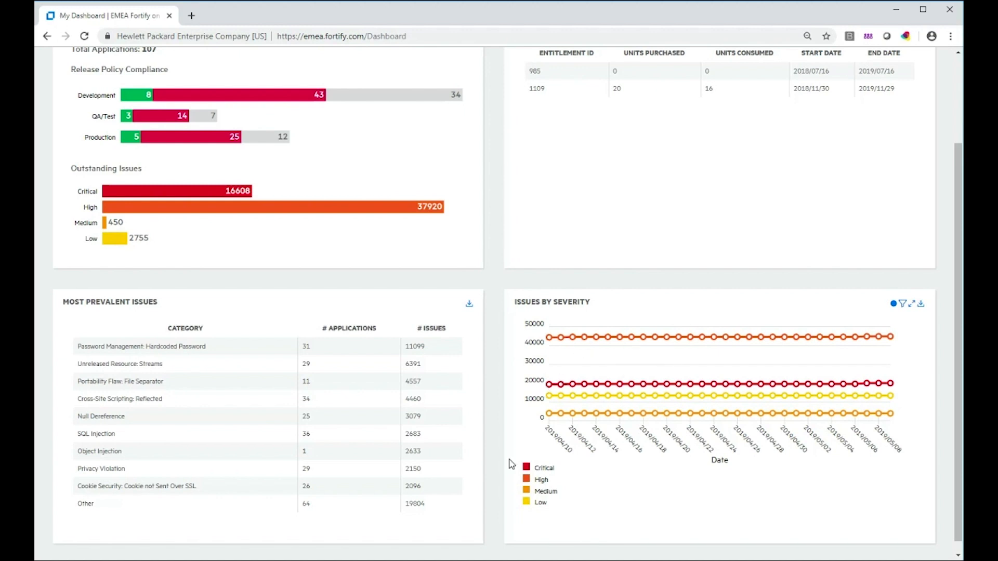
{"action": "mouse_move", "coordinate": [828, 361]}
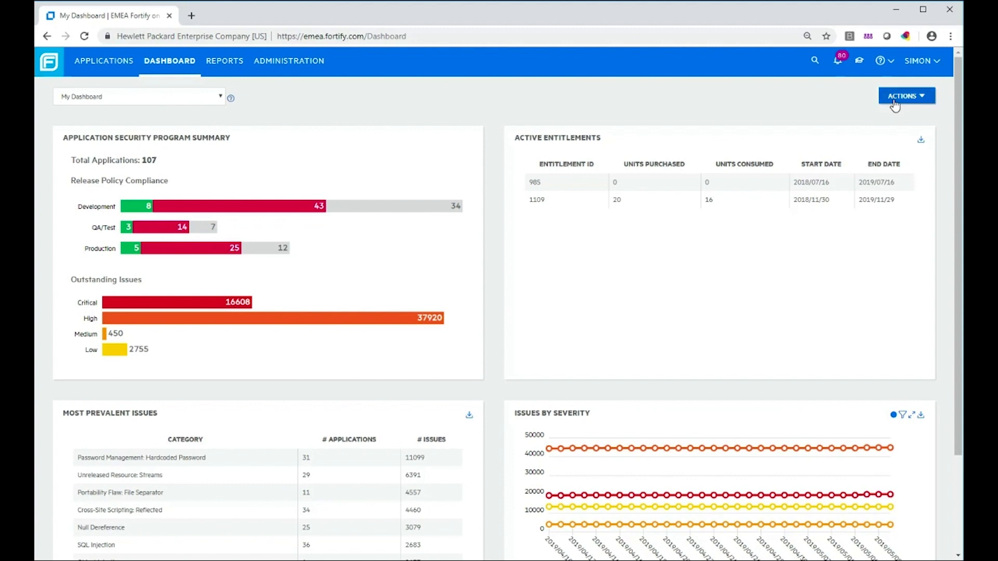
Step: Create a new dashboard named "Simon's Dashboard" based on the Default layout and save it
{"action": "left_click", "coordinate": [904, 96]}
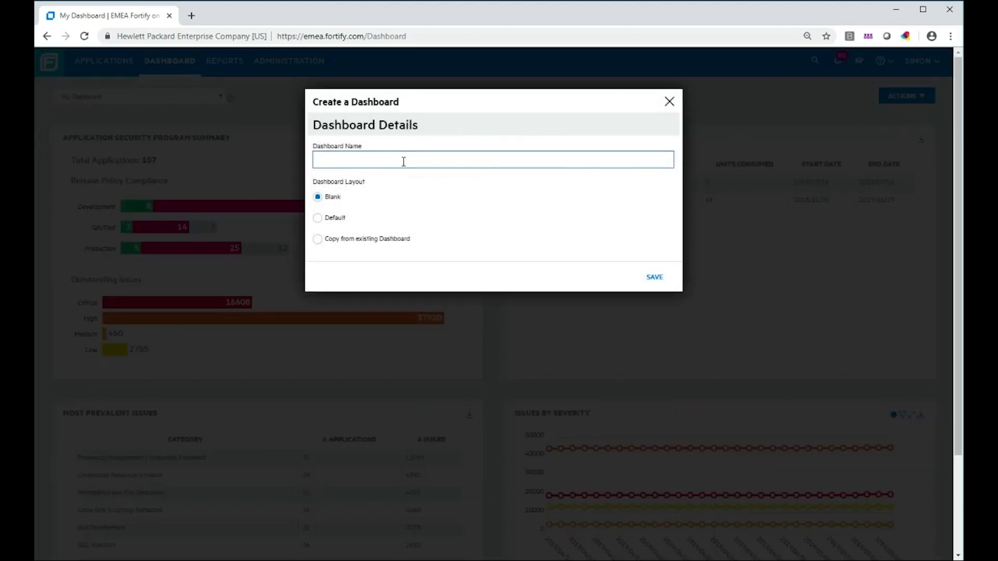
{"action": "type", "text": "Simon's"}
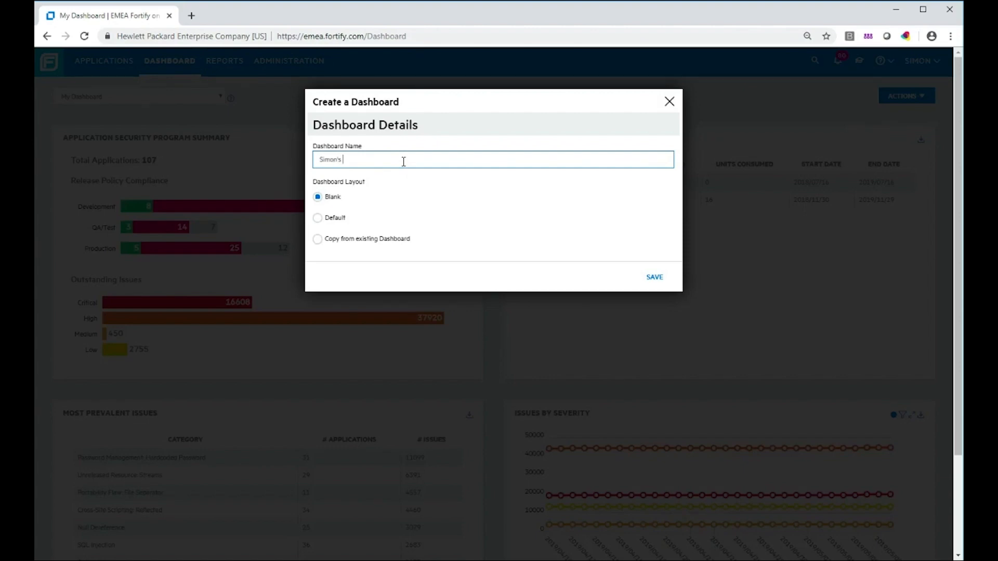
{"action": "type", "text": "Dashboard"}
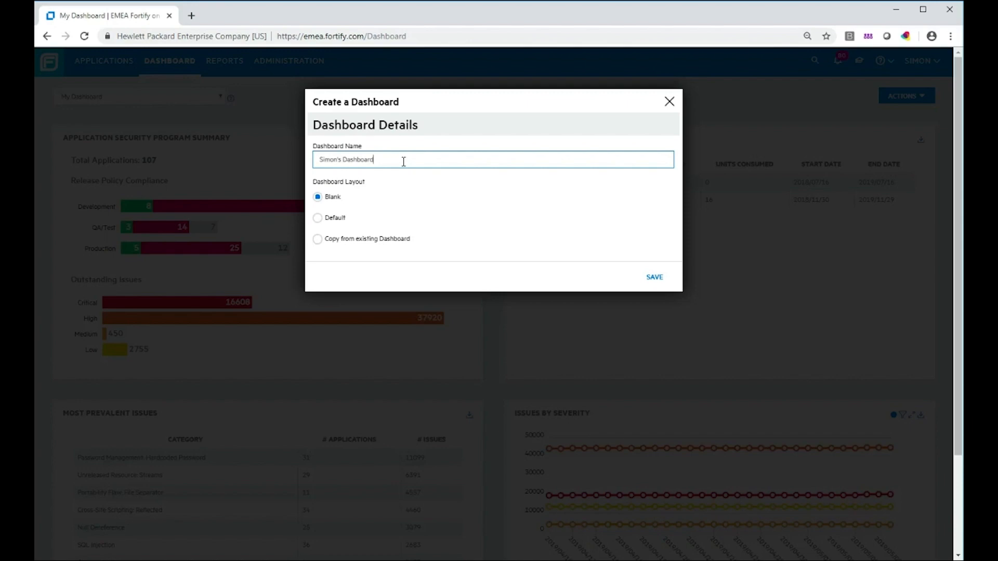
{"action": "mouse_move", "coordinate": [419, 216]}
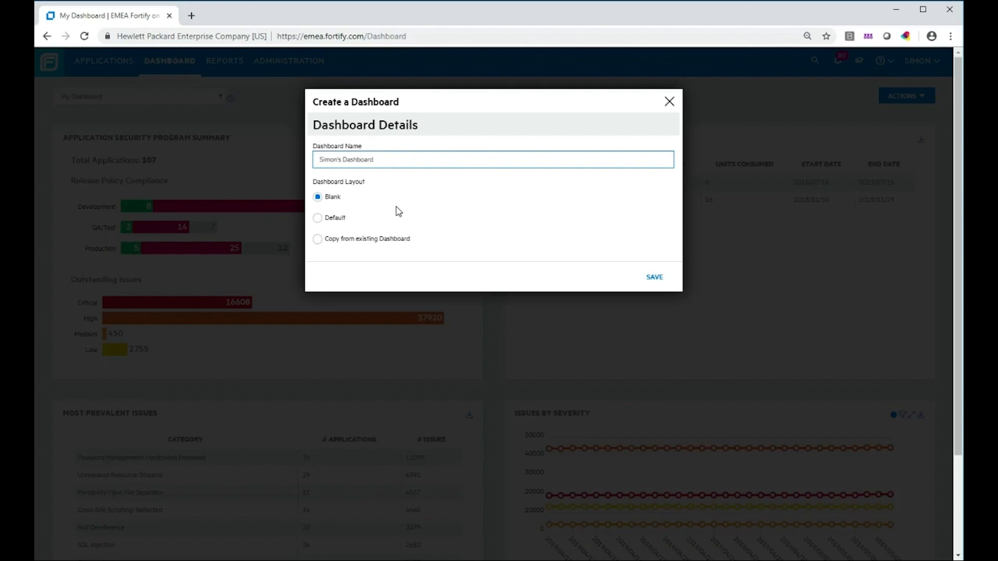
{"action": "left_click", "coordinate": [318, 217]}
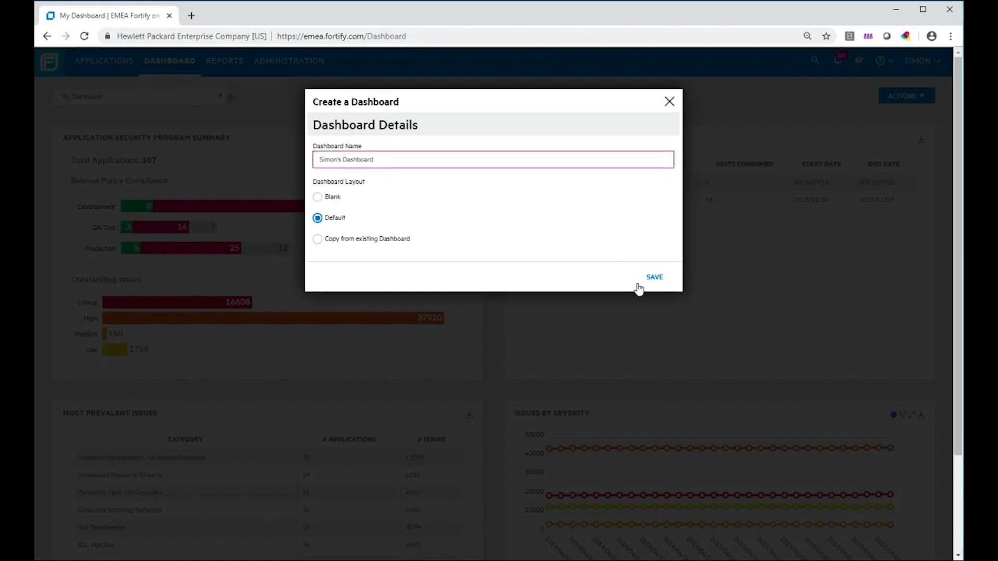
{"action": "left_click", "coordinate": [654, 276]}
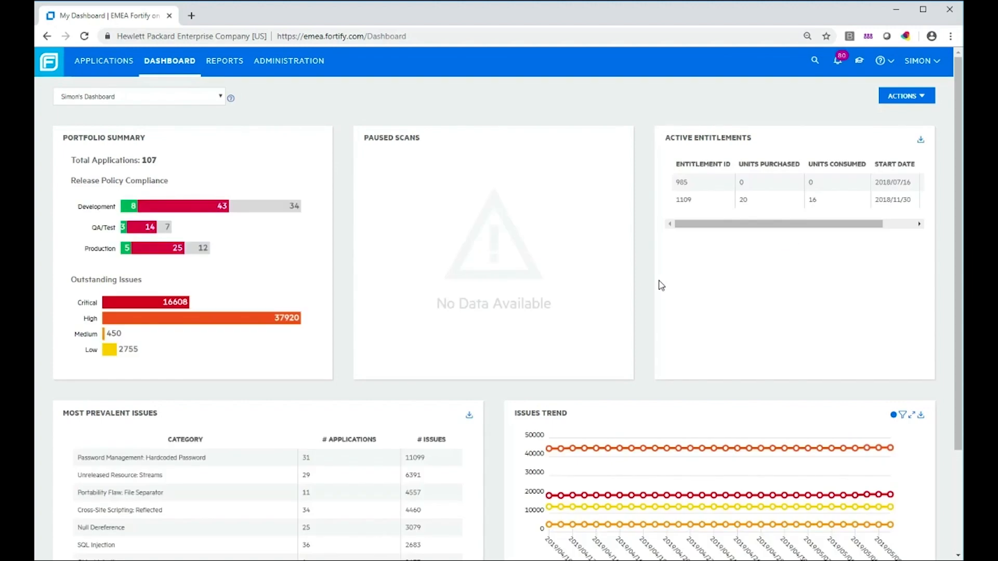
{"action": "mouse_move", "coordinate": [216, 96]}
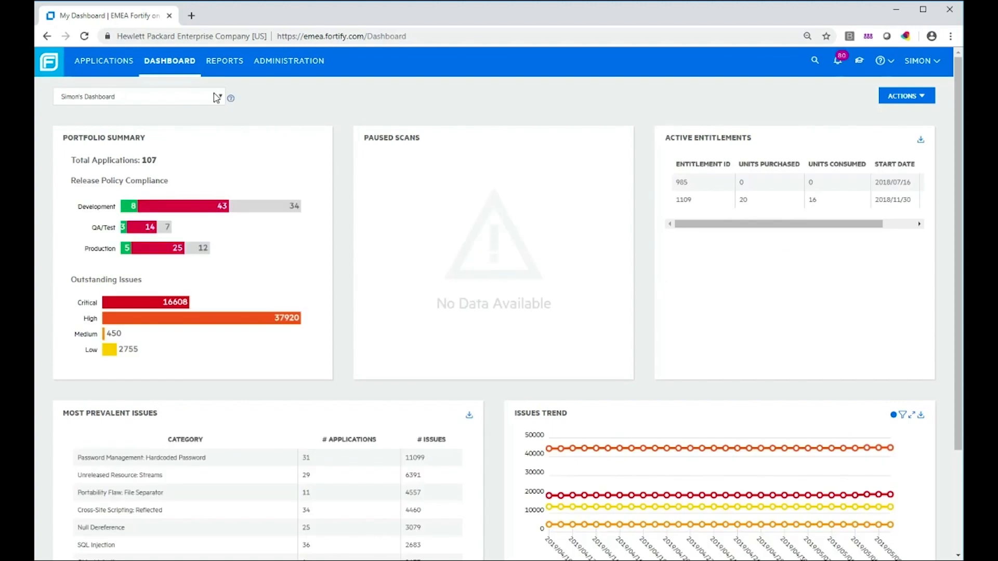
Step: Switch to My Dashboard for comparison, then back to Simon's Dashboard
{"action": "left_click", "coordinate": [138, 96]}
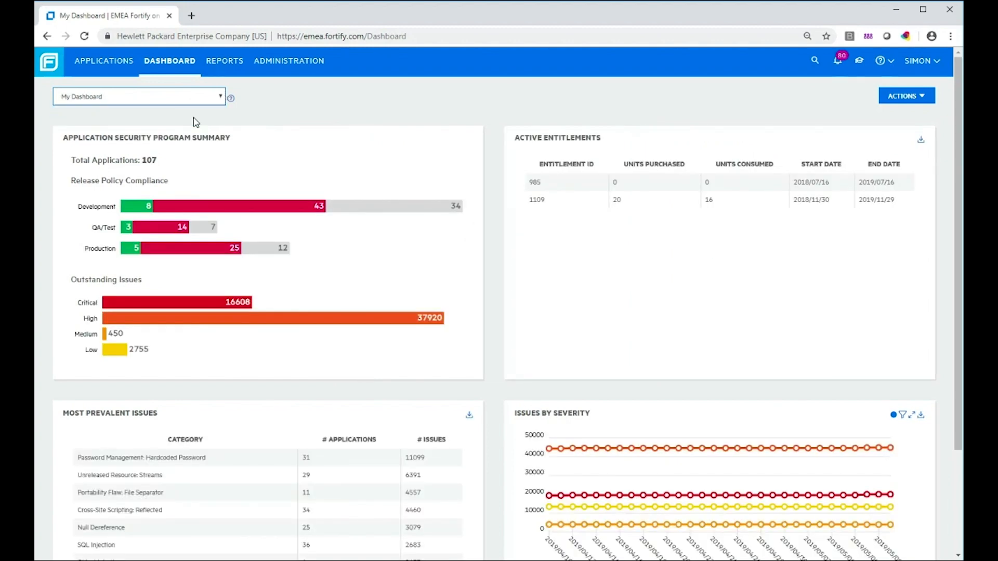
{"action": "left_click", "coordinate": [138, 95]}
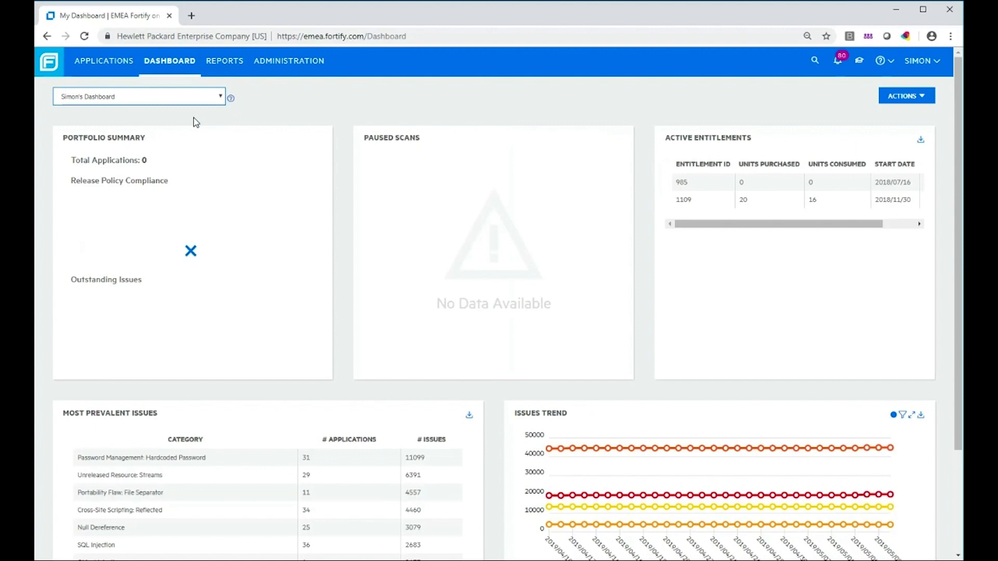
{"action": "mouse_move", "coordinate": [488, 272]}
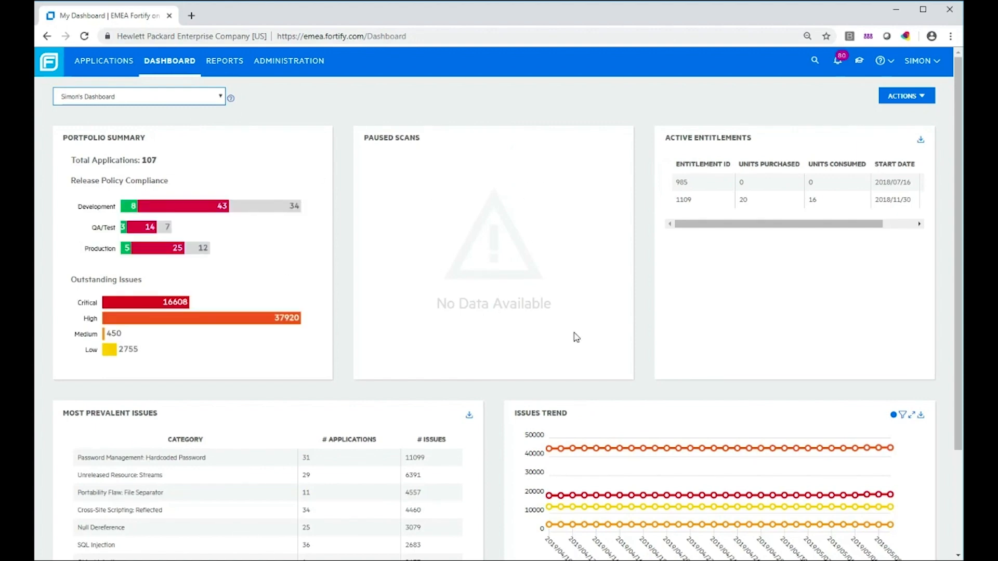
{"action": "mouse_move", "coordinate": [616, 331]}
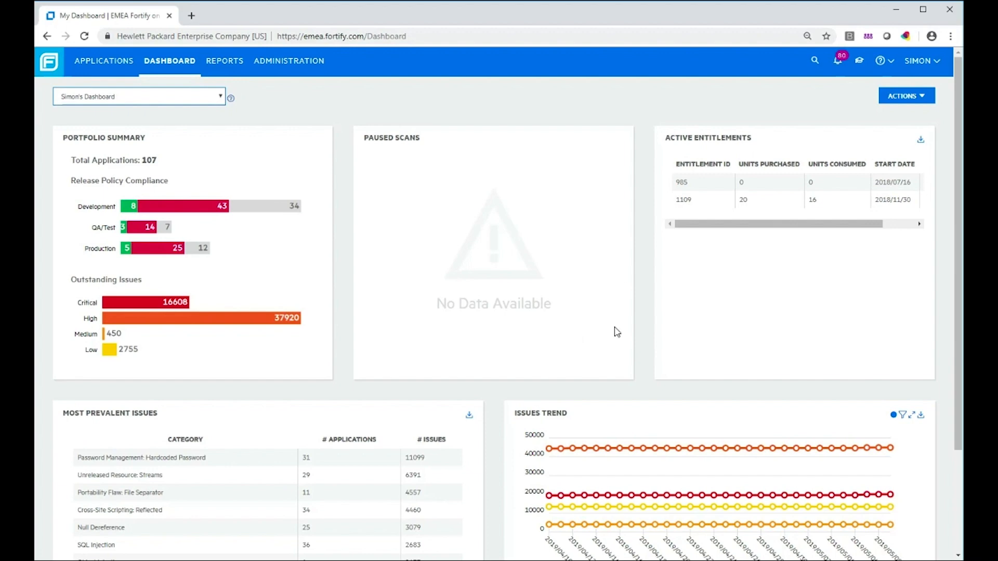
Step: Enter Edit Dashboard mode for Simon's Dashboard via the Actions menu
{"action": "left_click", "coordinate": [906, 95]}
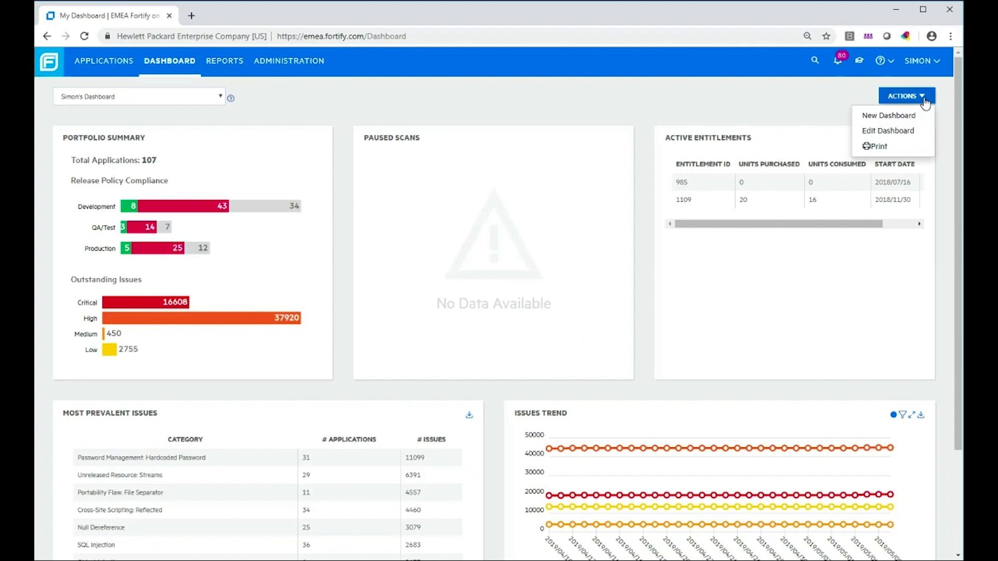
{"action": "left_click", "coordinate": [887, 131]}
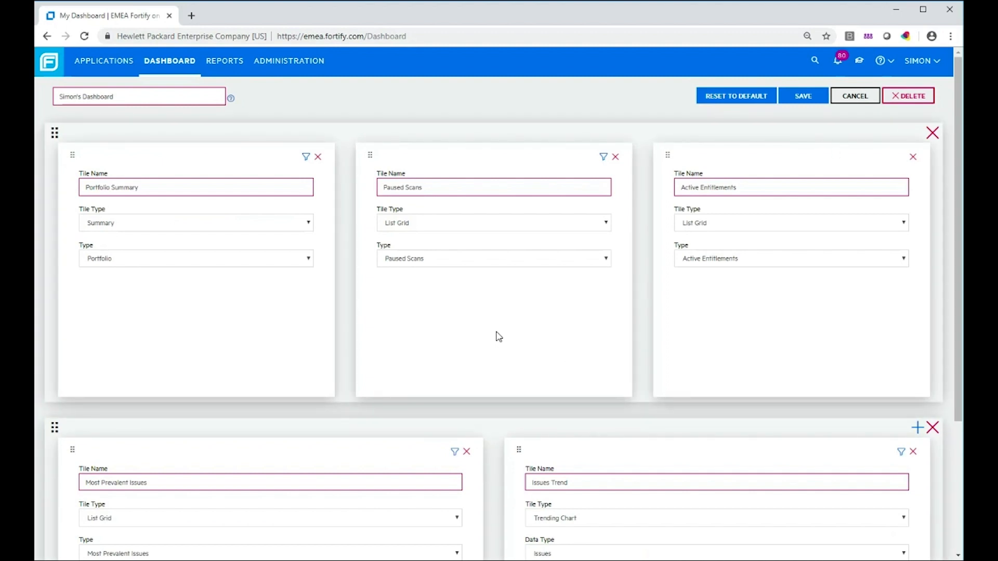
{"action": "mouse_move", "coordinate": [345, 354]}
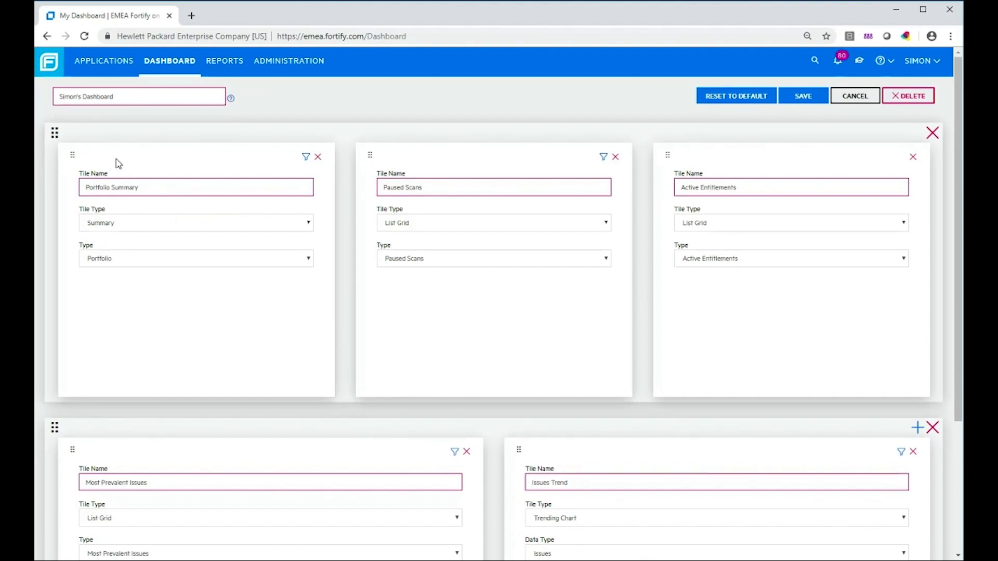
{"action": "mouse_move", "coordinate": [183, 340]}
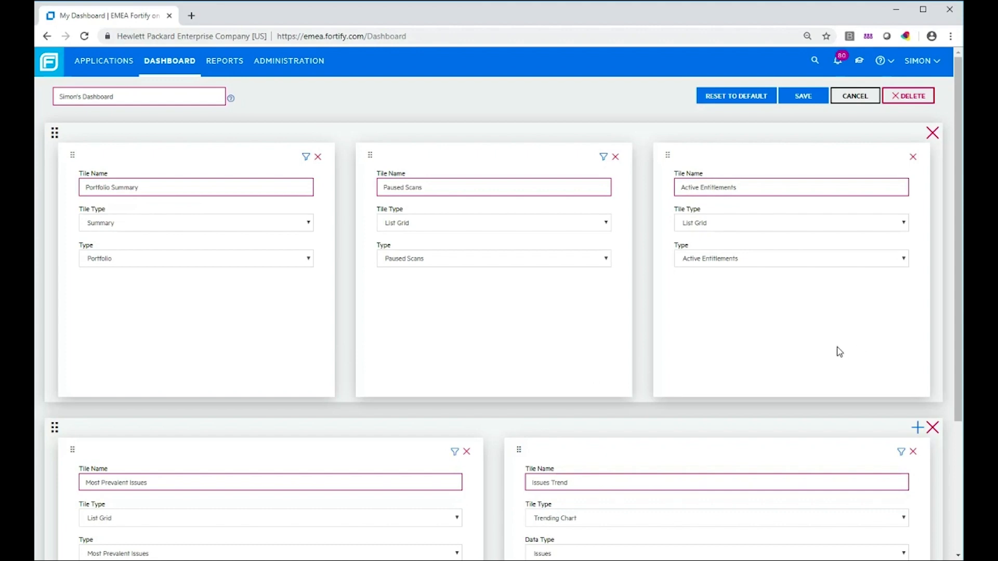
Step: Rename the Active Entitlements tile to 'Completed Scans by Security Compliance' and make it a Security Policy Compliance gauge
{"action": "left_click", "coordinate": [788, 187]}
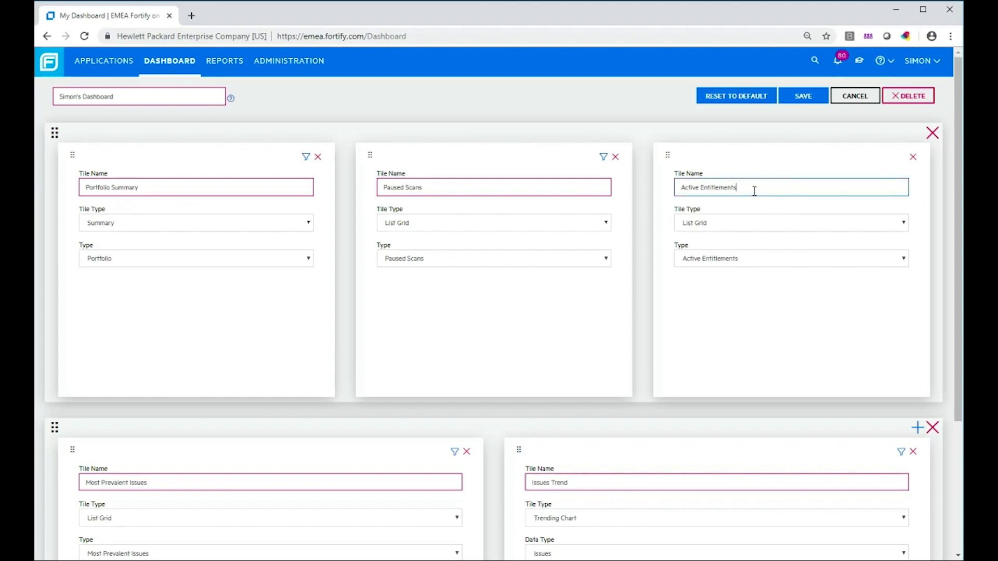
{"action": "key", "text": "ctrl+a"}
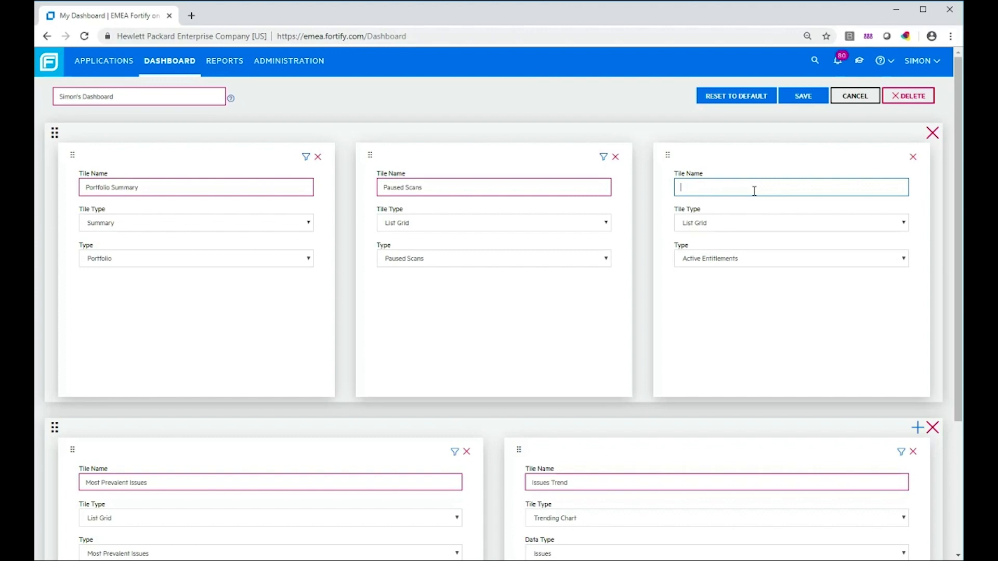
{"action": "type", "text": "Completed Scans by S"}
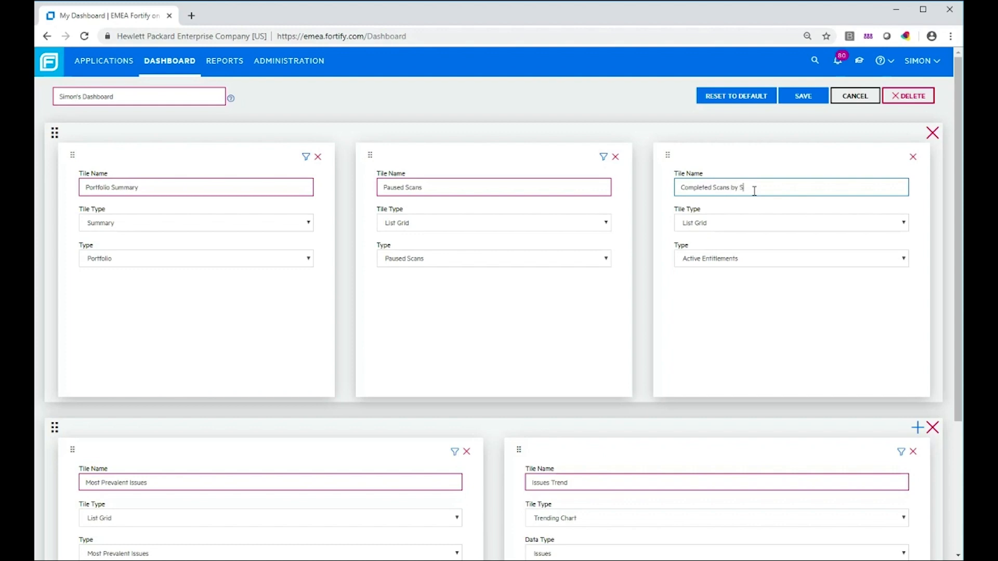
{"action": "type", "text": "ecurity"}
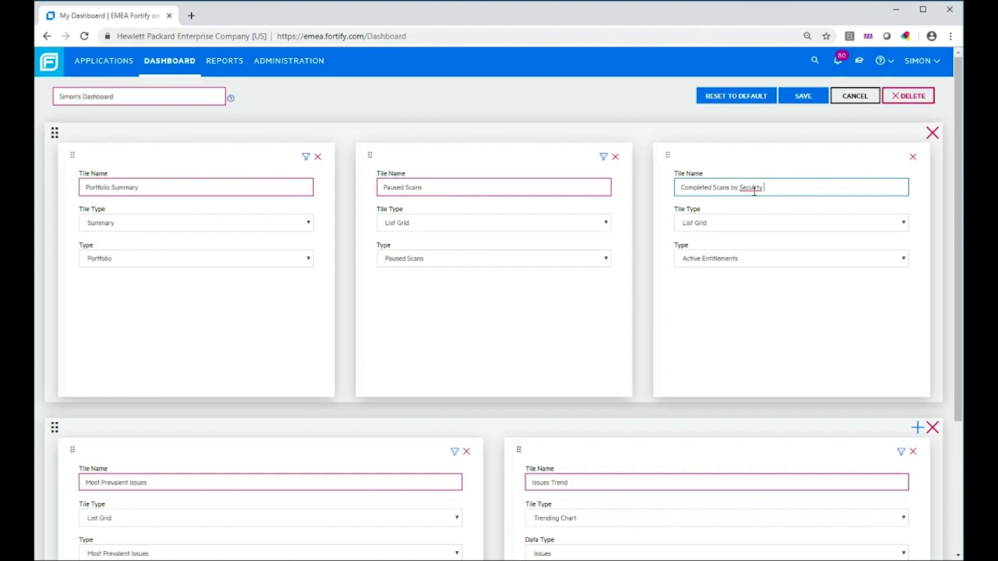
{"action": "key", "text": "Backspace"}
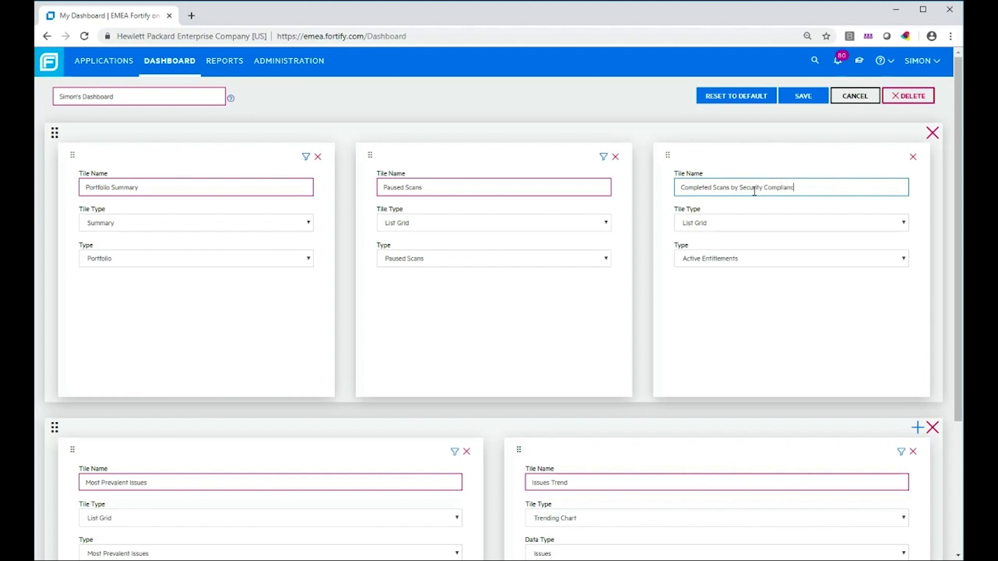
{"action": "left_click", "coordinate": [789, 222]}
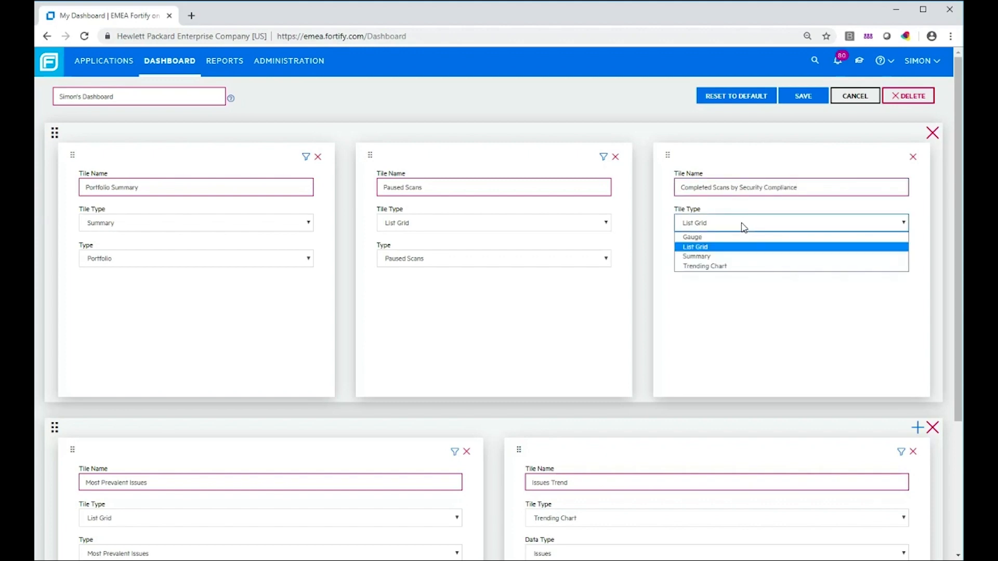
{"action": "mouse_move", "coordinate": [736, 248]}
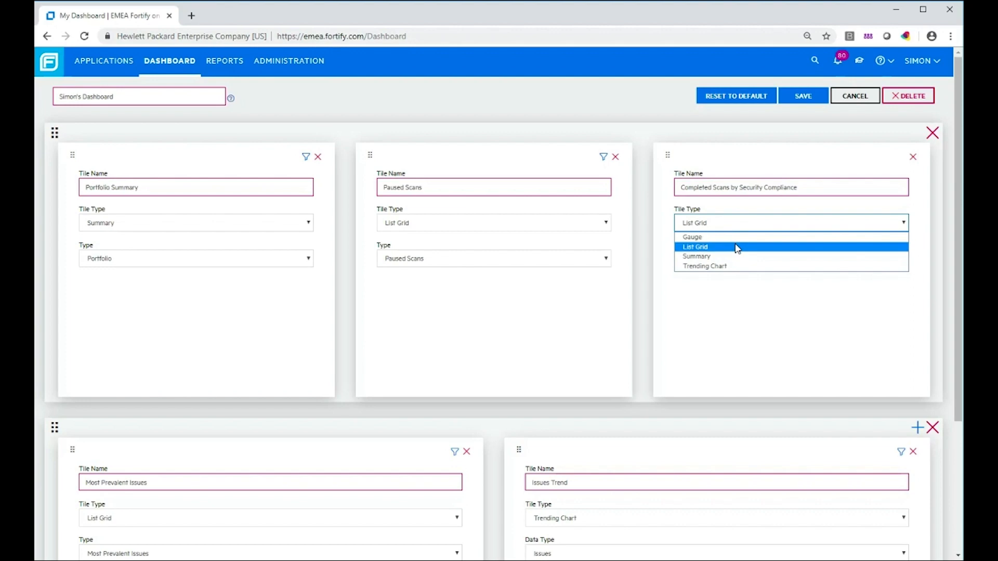
{"action": "left_click", "coordinate": [693, 237]}
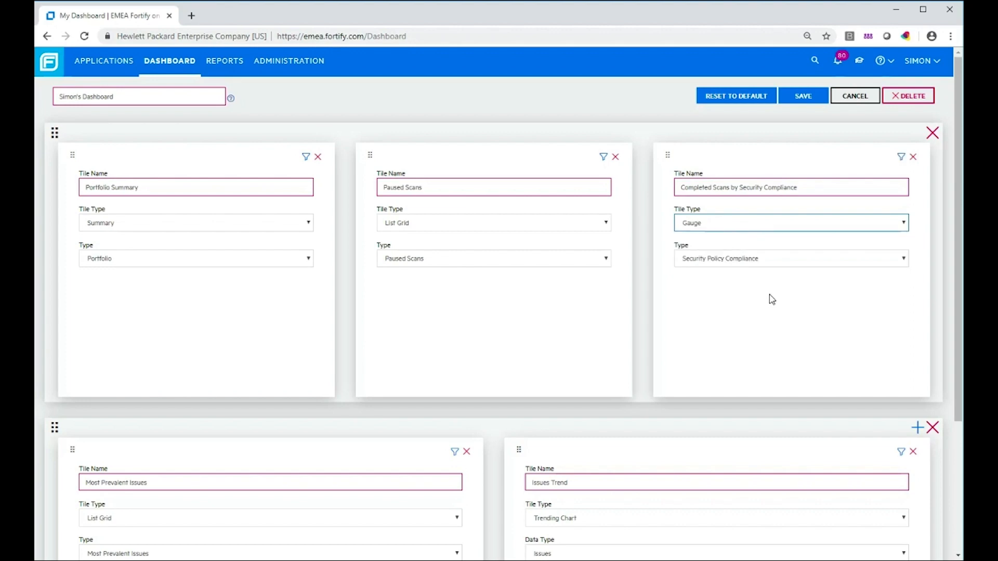
{"action": "mouse_move", "coordinate": [557, 324]}
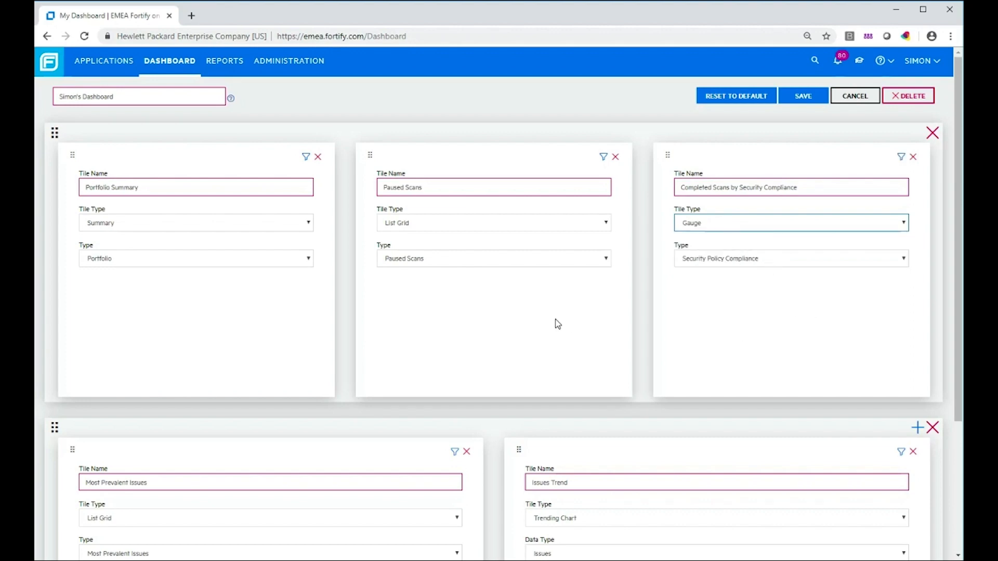
Step: Set the Issues Trend tile to Last Year by Month resolution, grouped by Severity
{"action": "scroll", "scroll_direction": "down", "scroll_amount": 3}
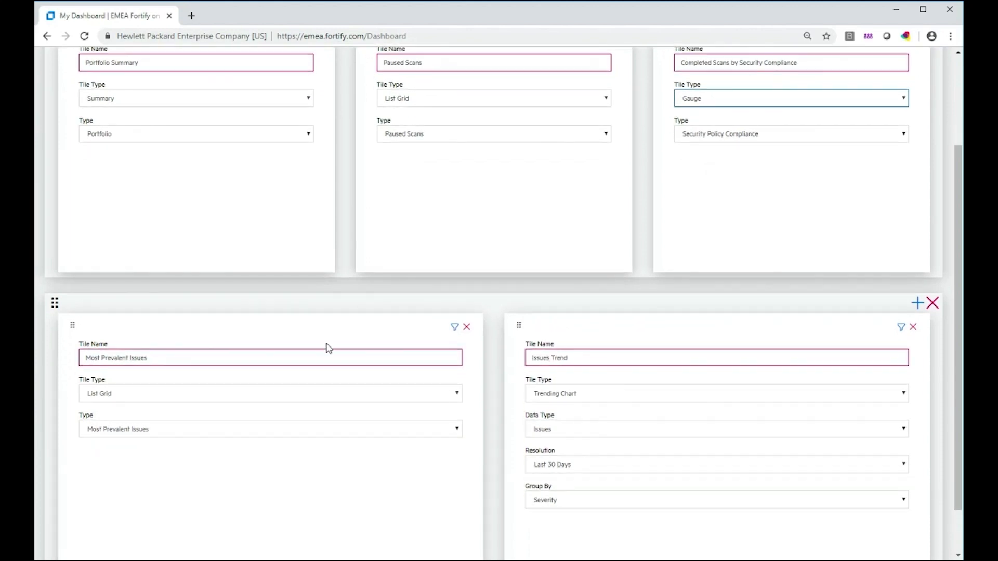
{"action": "mouse_move", "coordinate": [213, 449]}
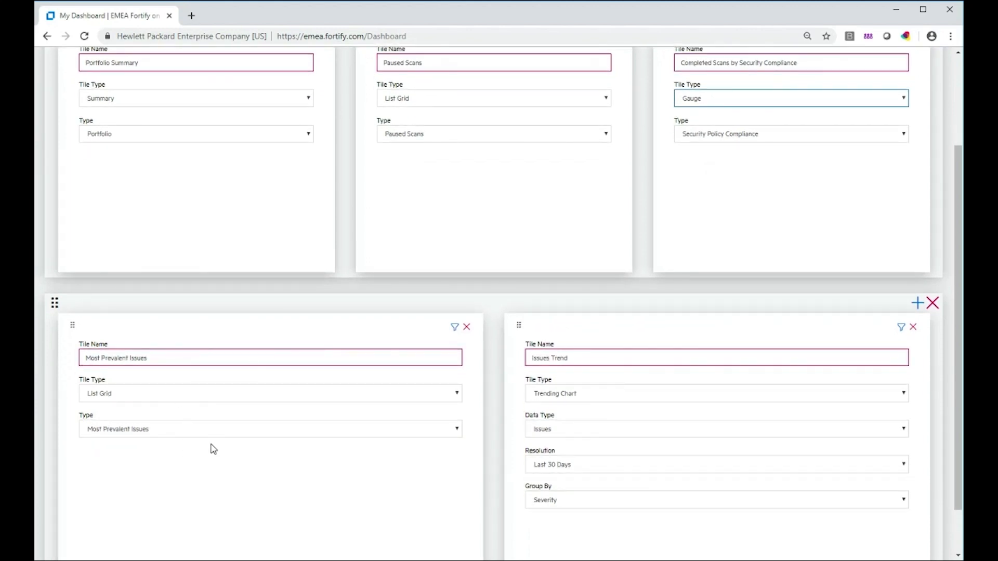
{"action": "mouse_move", "coordinate": [610, 495]}
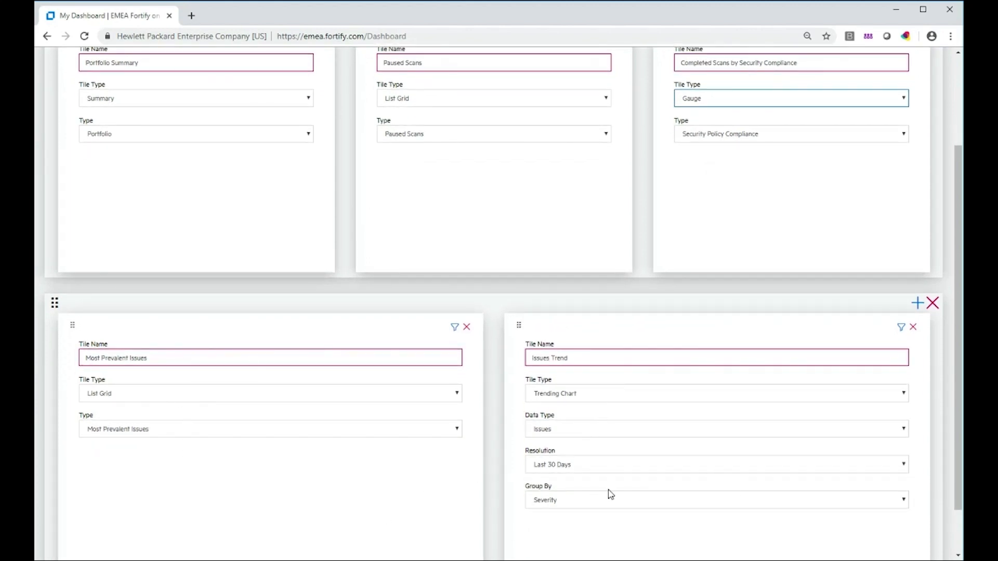
{"action": "mouse_move", "coordinate": [892, 410]}
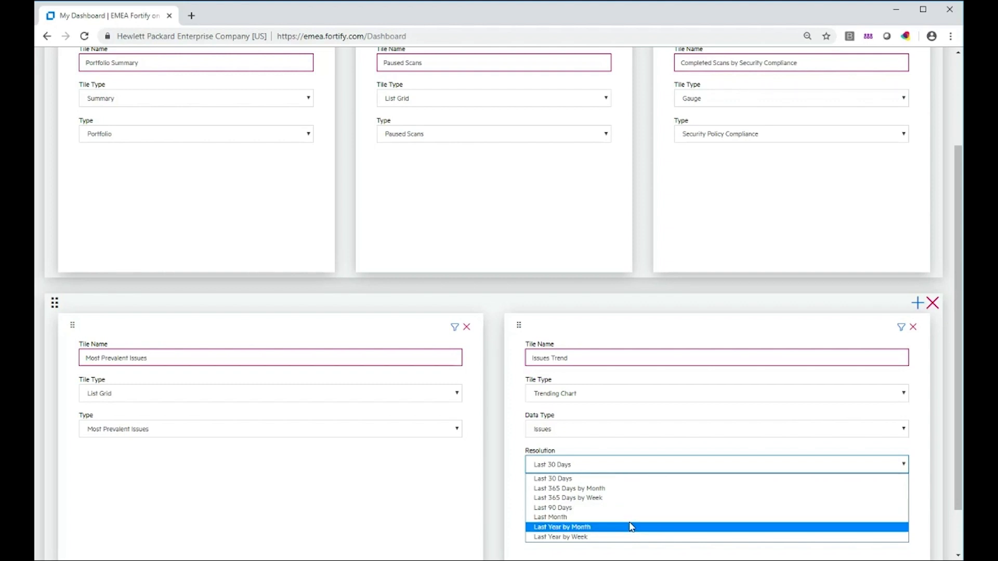
{"action": "left_click", "coordinate": [561, 527]}
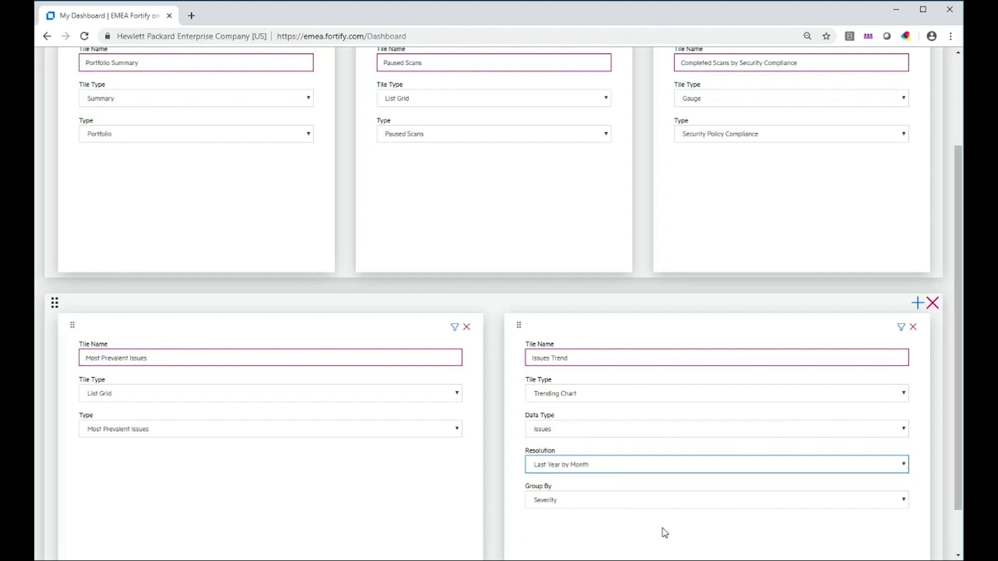
{"action": "mouse_move", "coordinate": [633, 504]}
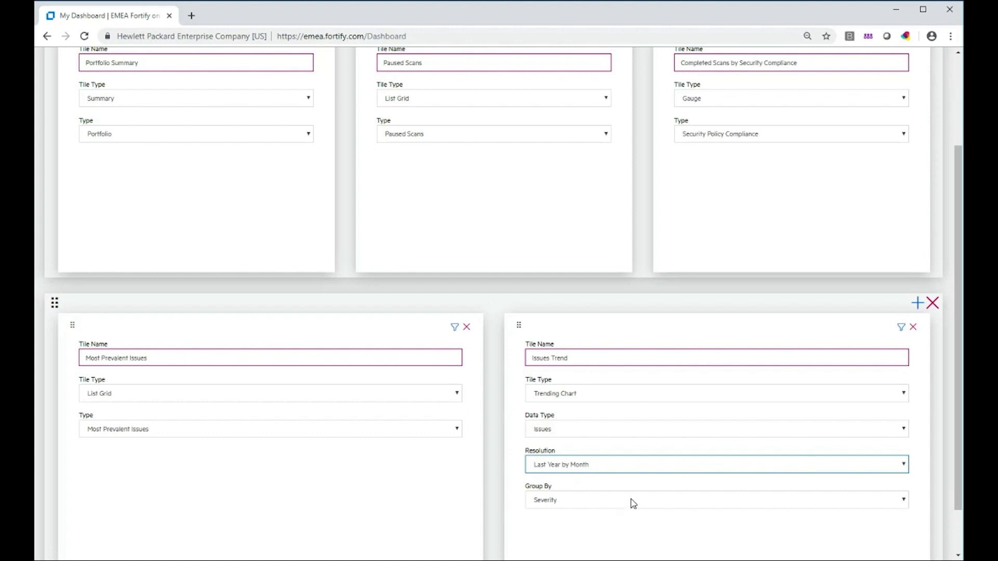
{"action": "left_click", "coordinate": [713, 500]}
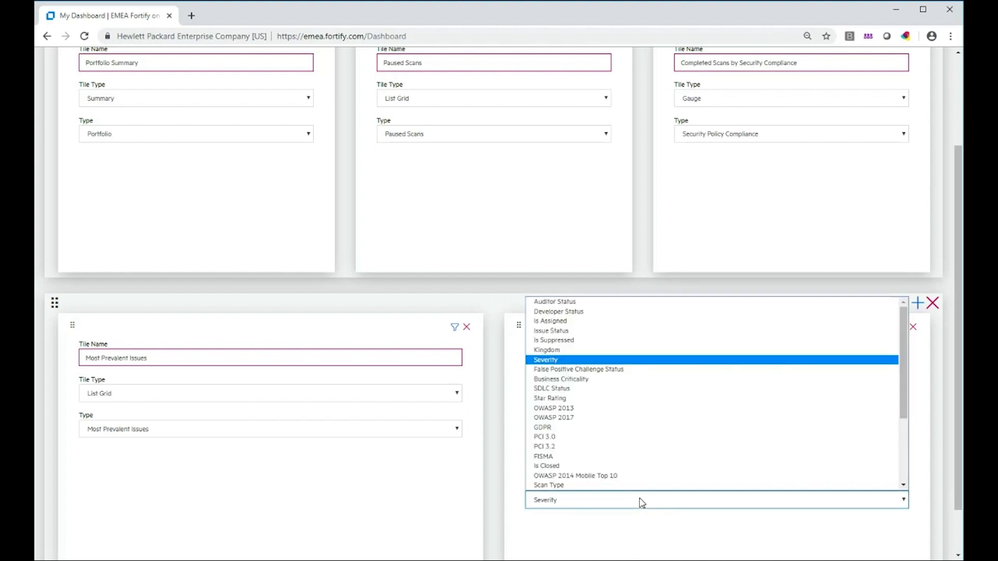
{"action": "left_click", "coordinate": [546, 359]}
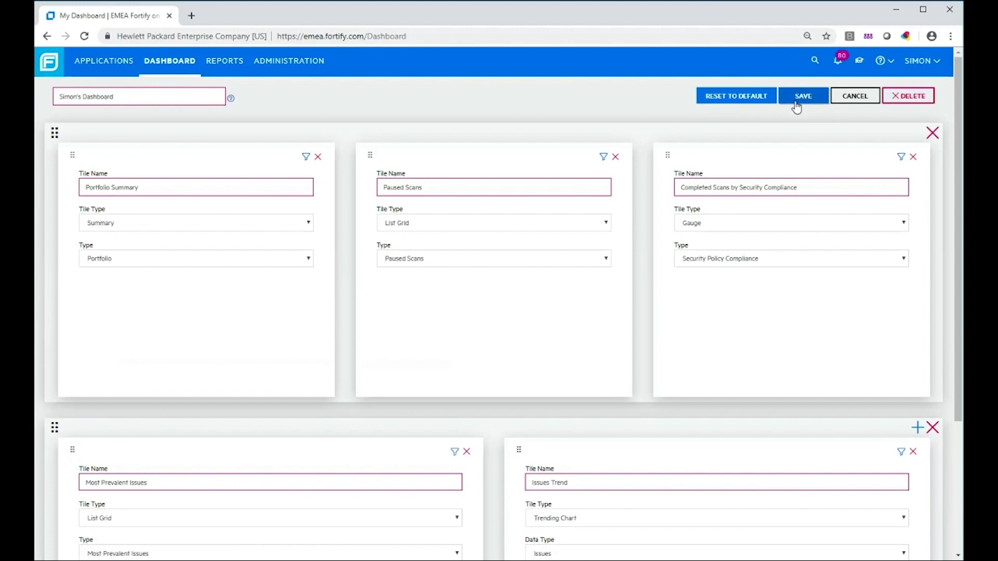
Step: Save the dashboard and review the rendered compliance donut and monthly Issues Trend chart
{"action": "left_click", "coordinate": [802, 96]}
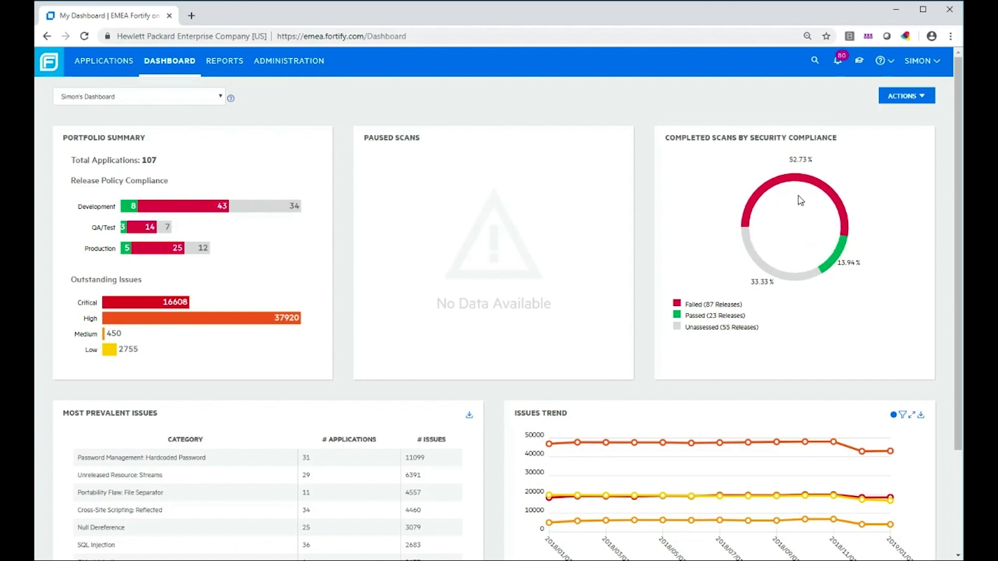
{"action": "mouse_move", "coordinate": [823, 365]}
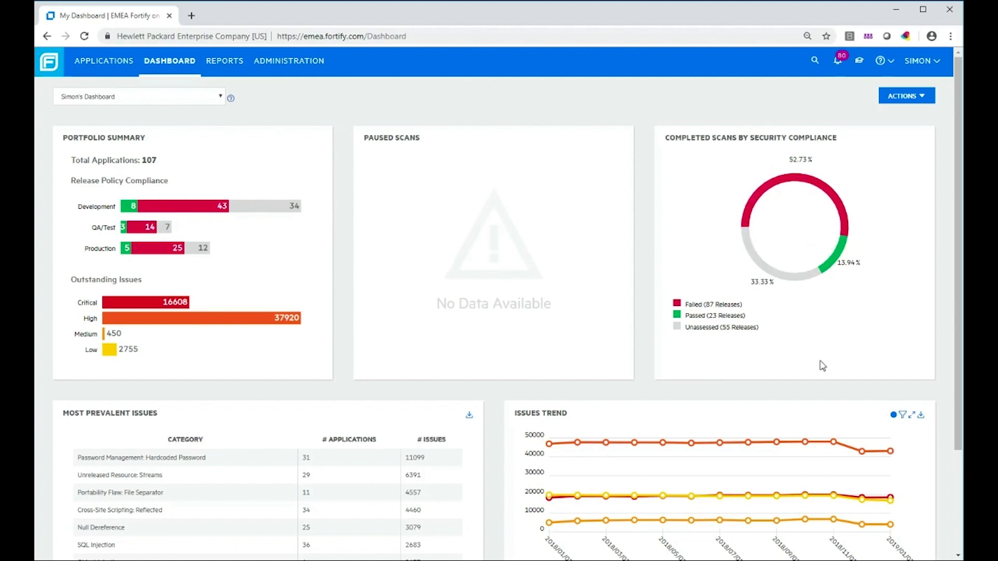
{"action": "mouse_move", "coordinate": [463, 297]}
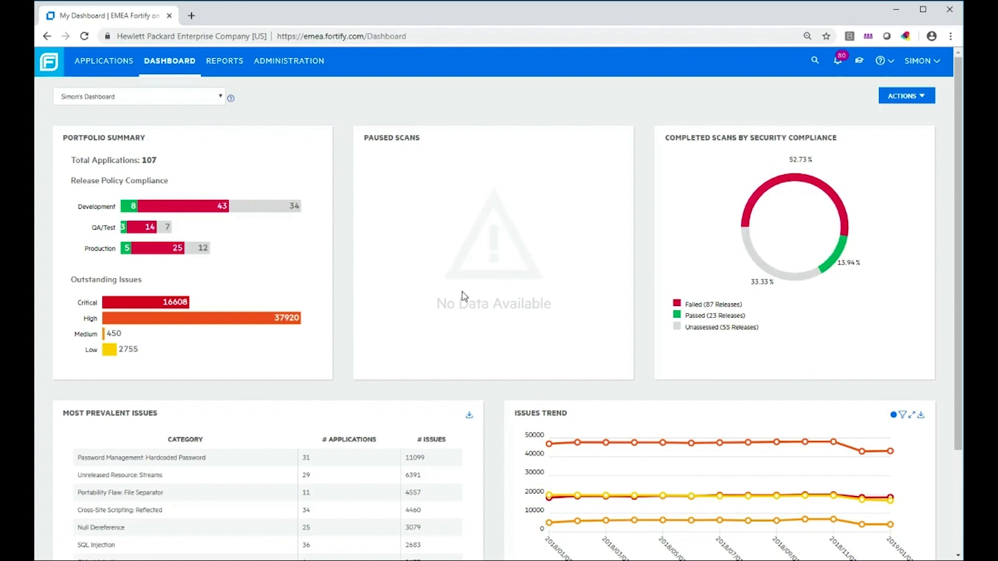
{"action": "mouse_move", "coordinate": [446, 271]}
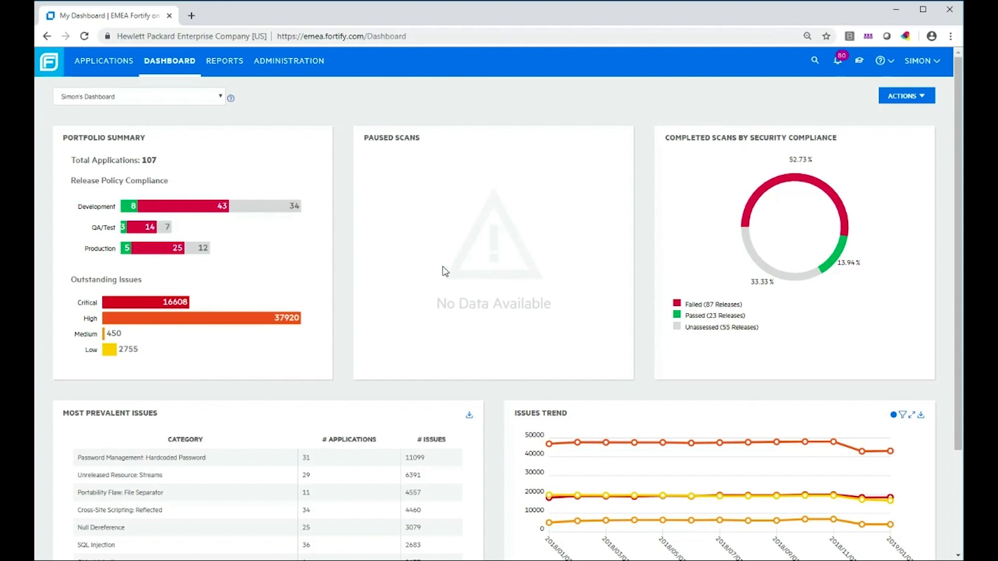
{"action": "mouse_move", "coordinate": [873, 311]}
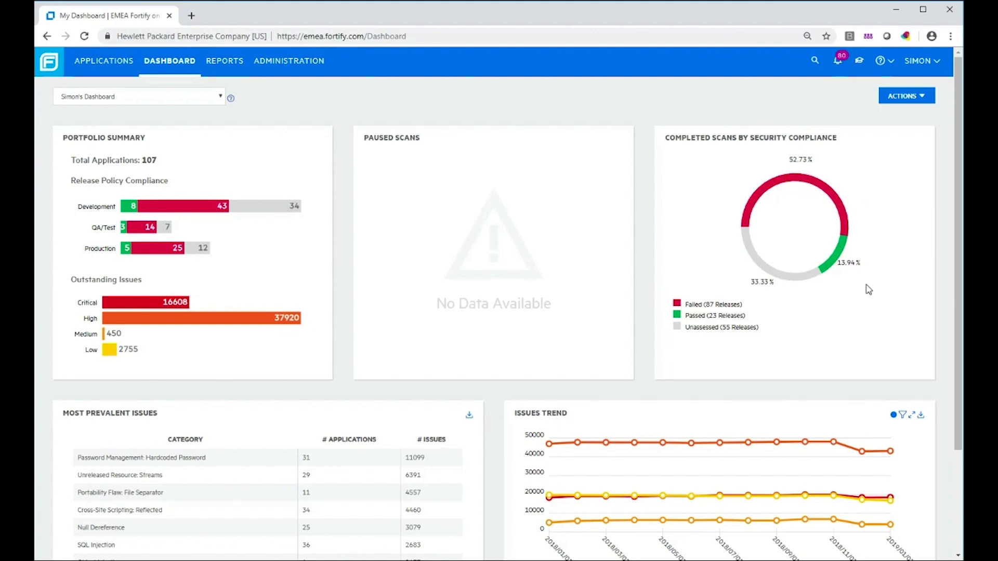
{"action": "scroll", "scroll_direction": "down", "scroll_amount": 3}
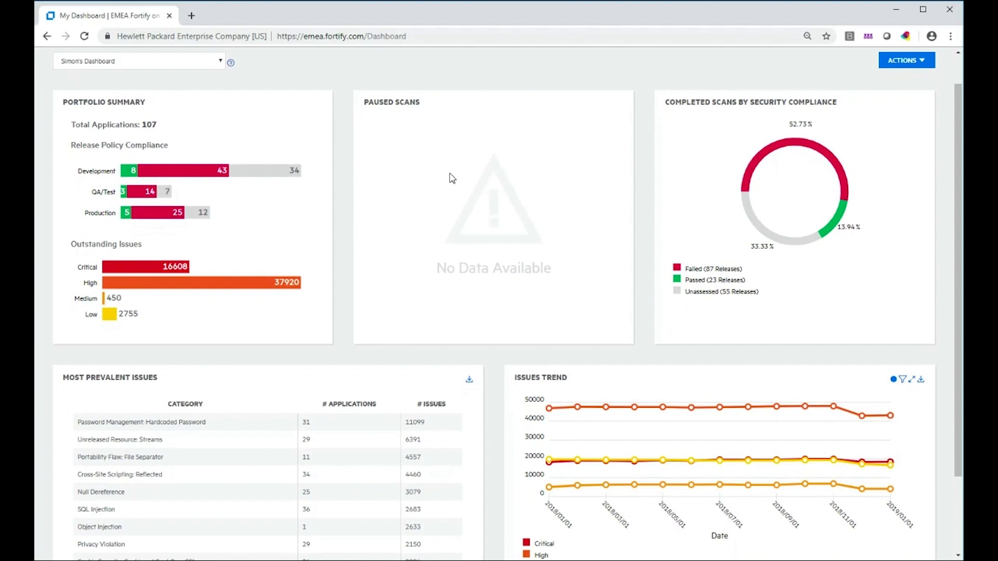
{"action": "mouse_move", "coordinate": [582, 318]}
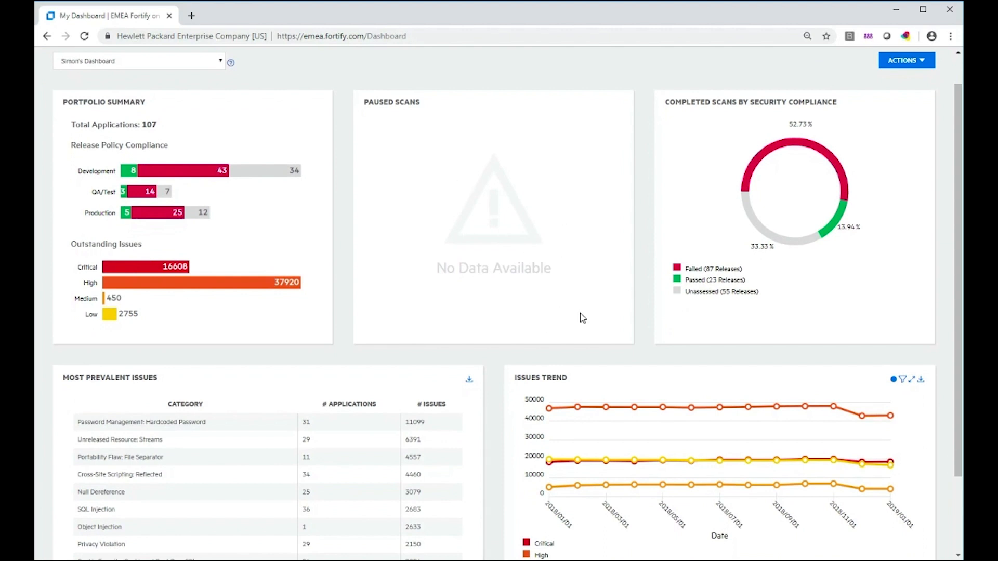
{"action": "mouse_move", "coordinate": [547, 267]}
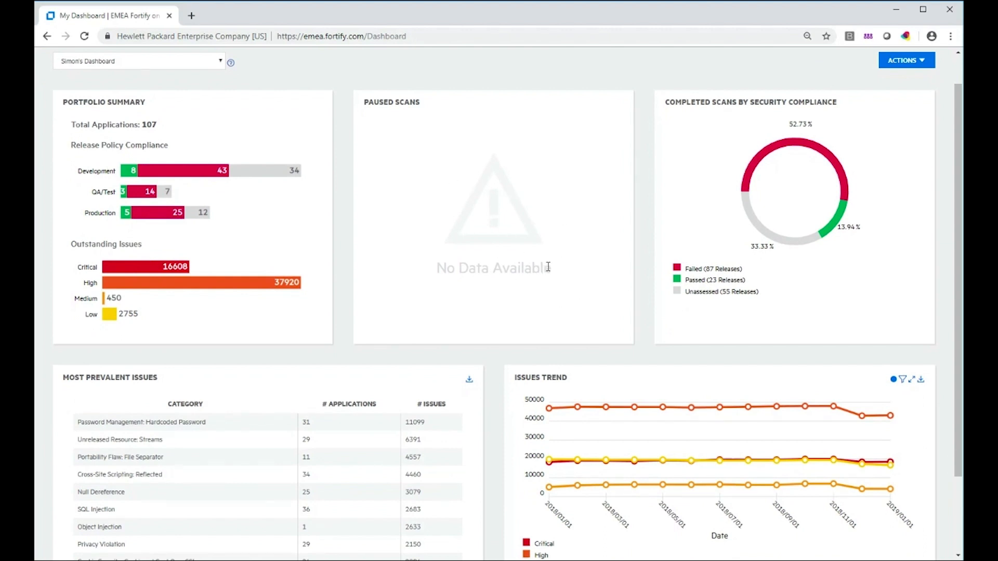
{"action": "scroll", "scroll_direction": "down", "scroll_amount": 3}
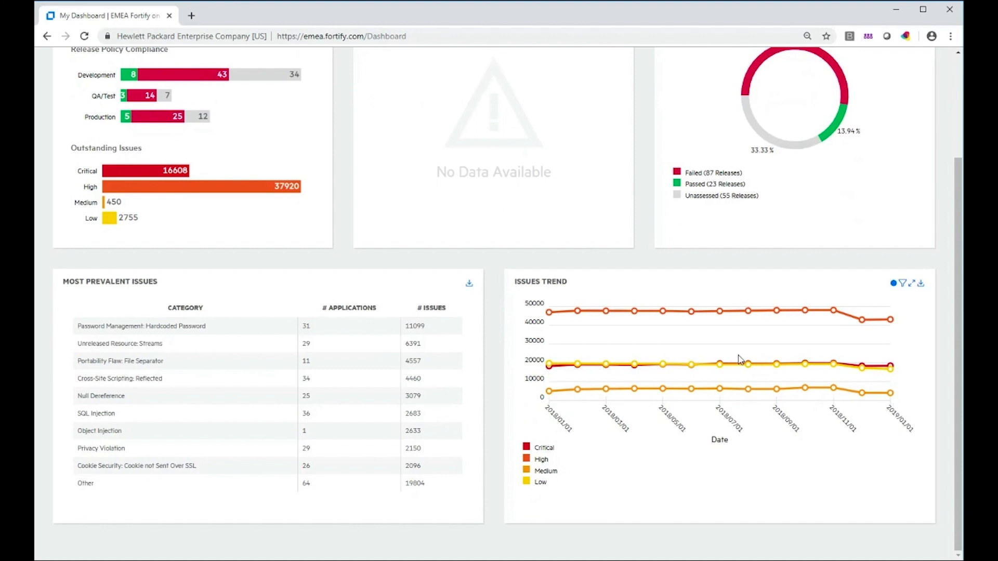
{"action": "mouse_move", "coordinate": [877, 482]}
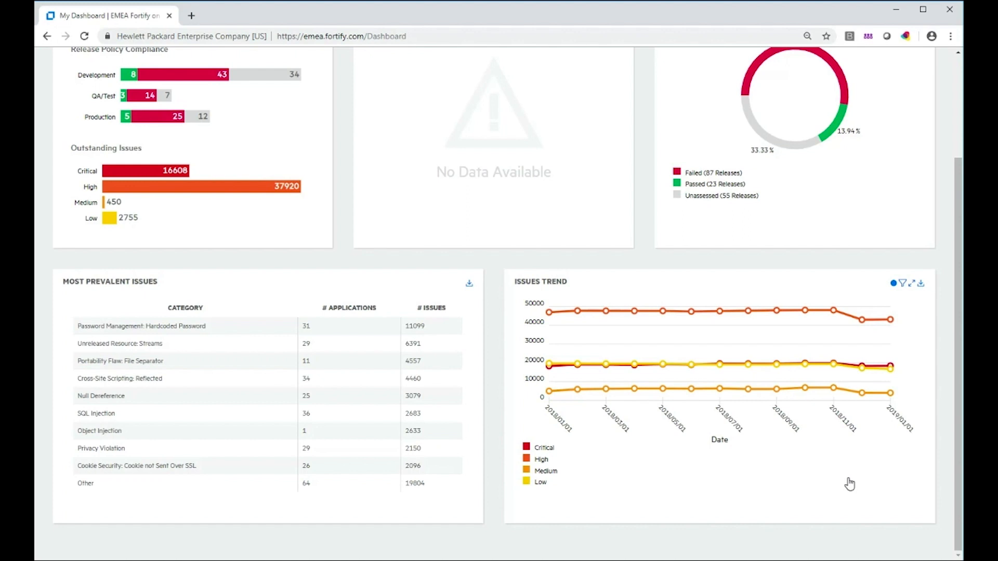
{"action": "mouse_move", "coordinate": [849, 359]}
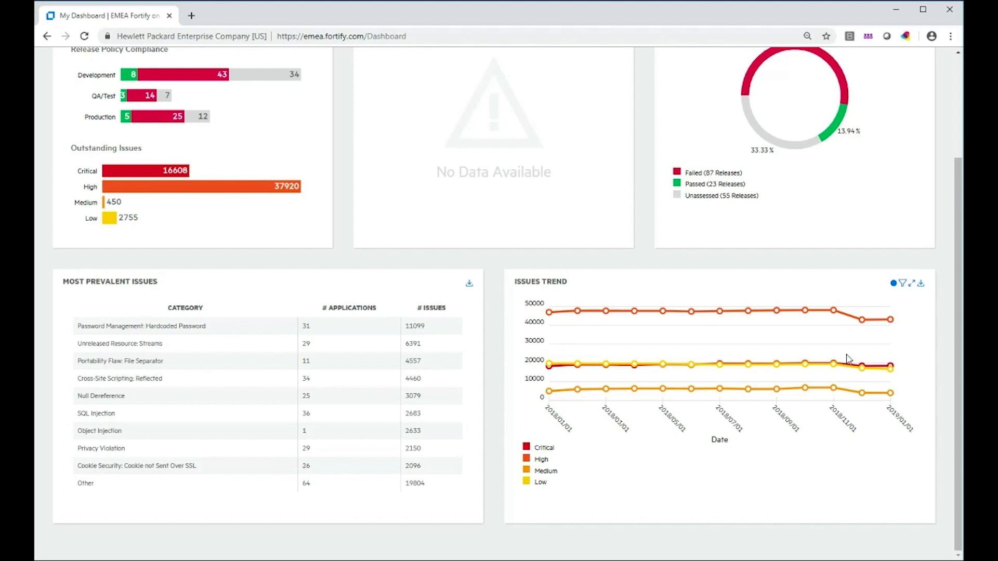
{"action": "mouse_move", "coordinate": [637, 384]}
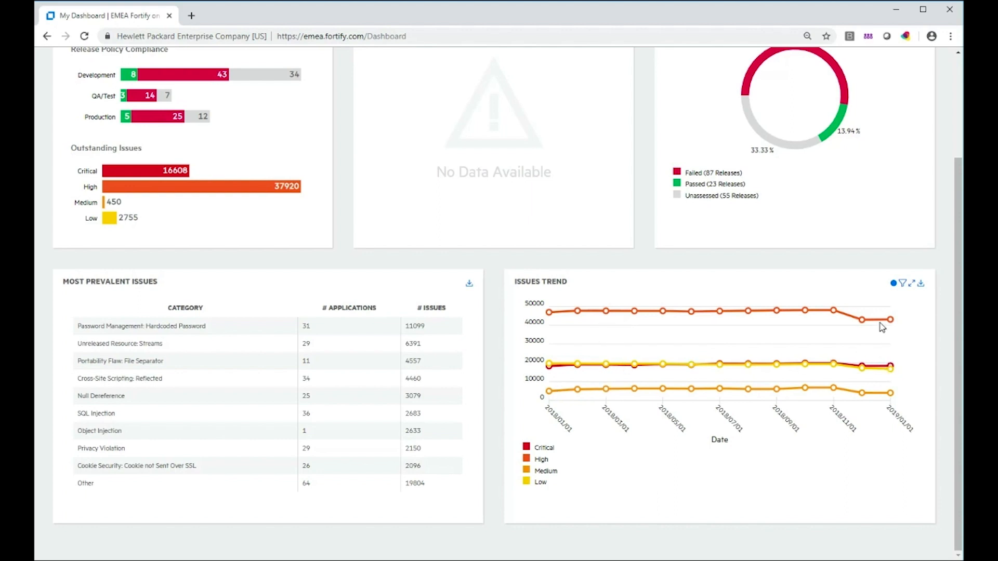
{"action": "mouse_move", "coordinate": [846, 317]}
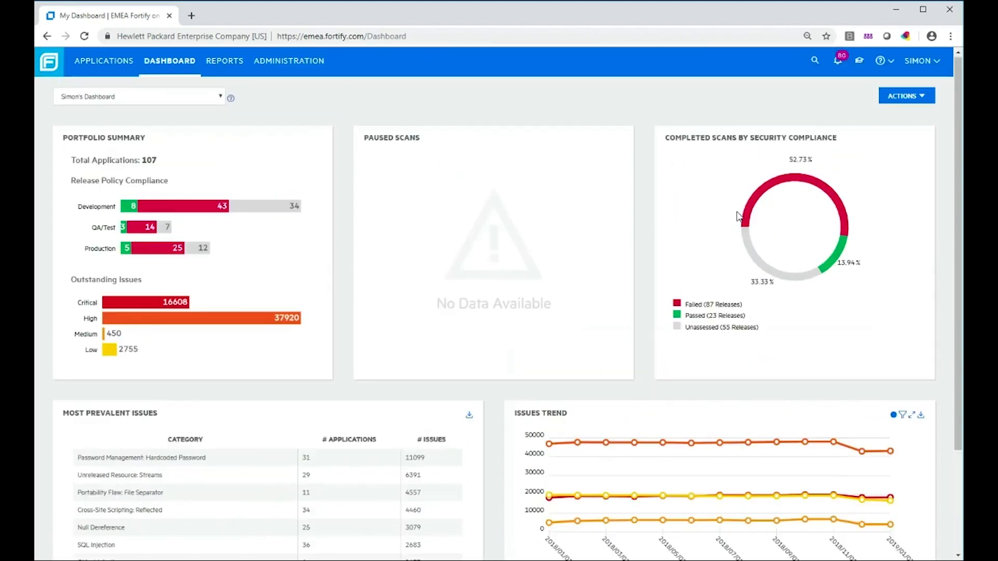
Step: Re-enter dashboard editing and set the empty sixth tile's type to Gauge
{"action": "left_click", "coordinate": [904, 95]}
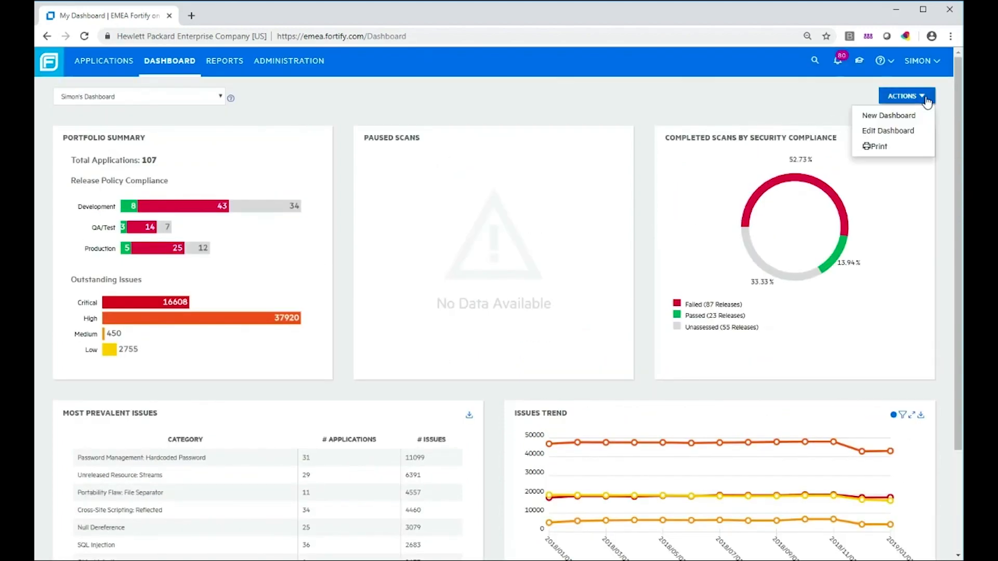
{"action": "left_click", "coordinate": [886, 131]}
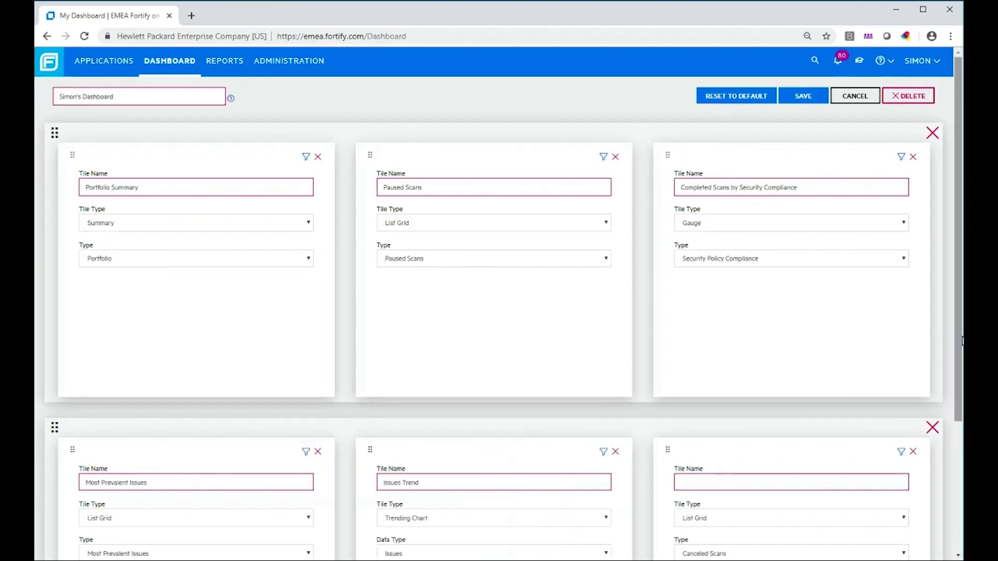
{"action": "scroll", "scroll_direction": "down", "scroll_amount": 3}
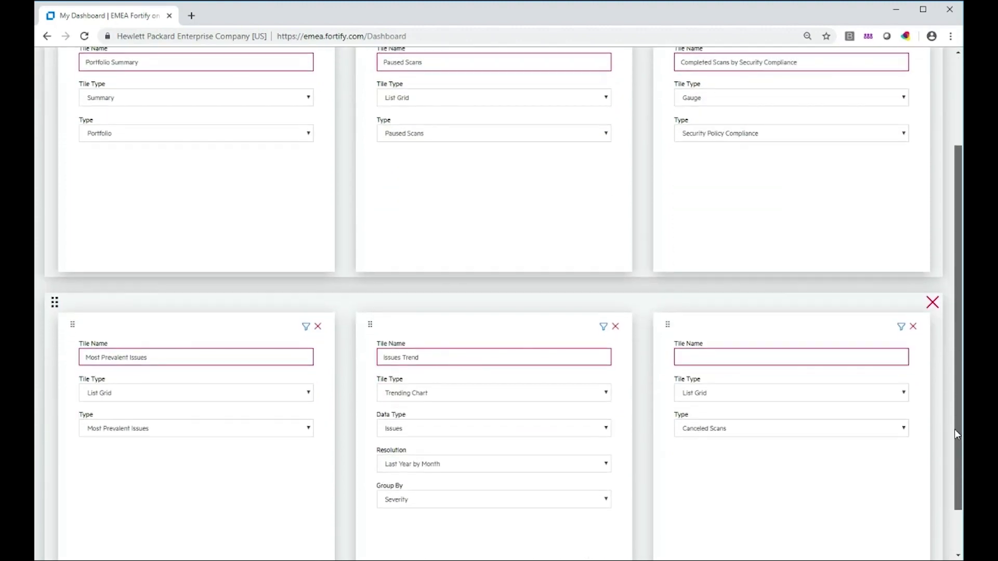
{"action": "left_click", "coordinate": [789, 393]}
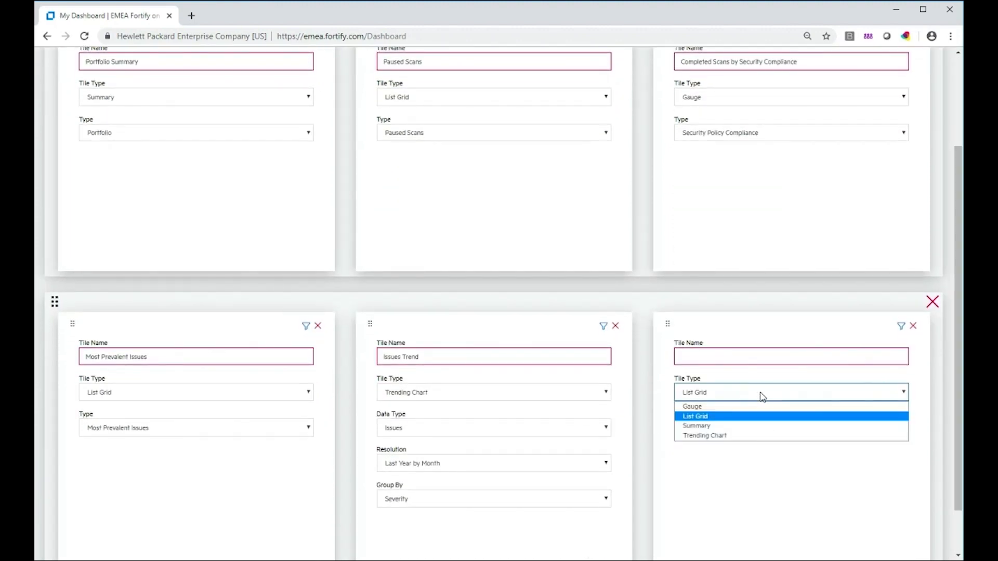
{"action": "left_click", "coordinate": [695, 425]}
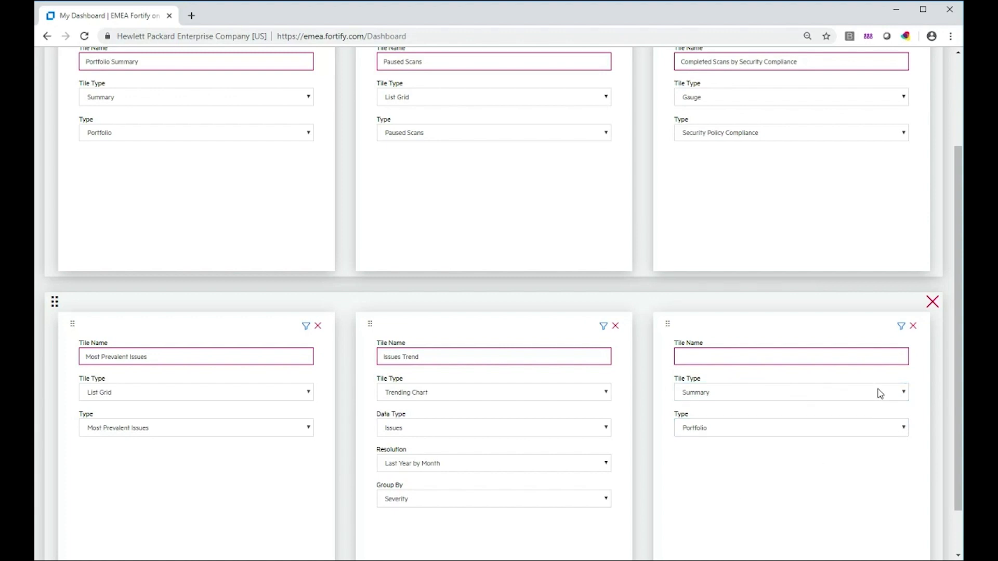
{"action": "left_click", "coordinate": [789, 392]}
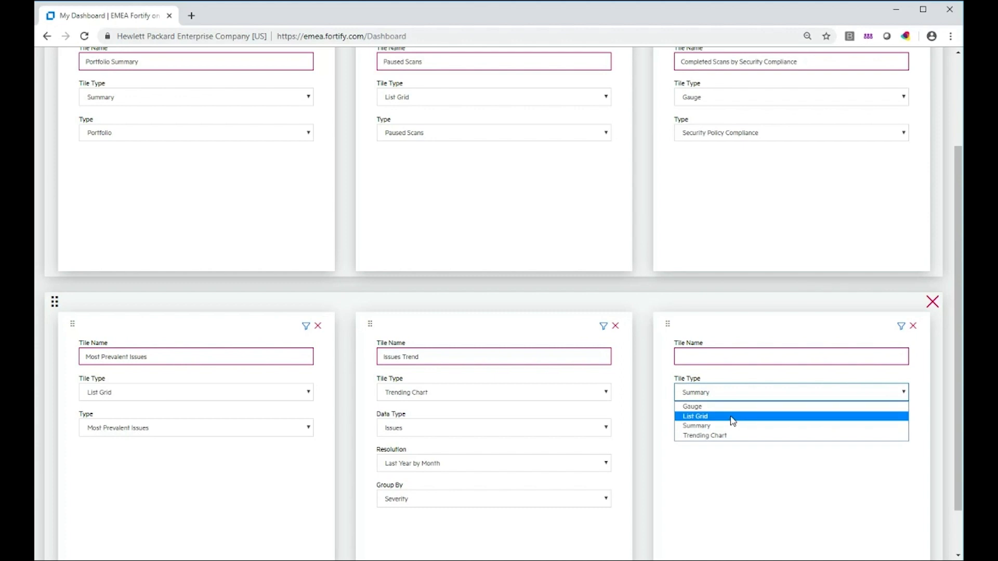
{"action": "mouse_move", "coordinate": [729, 406]}
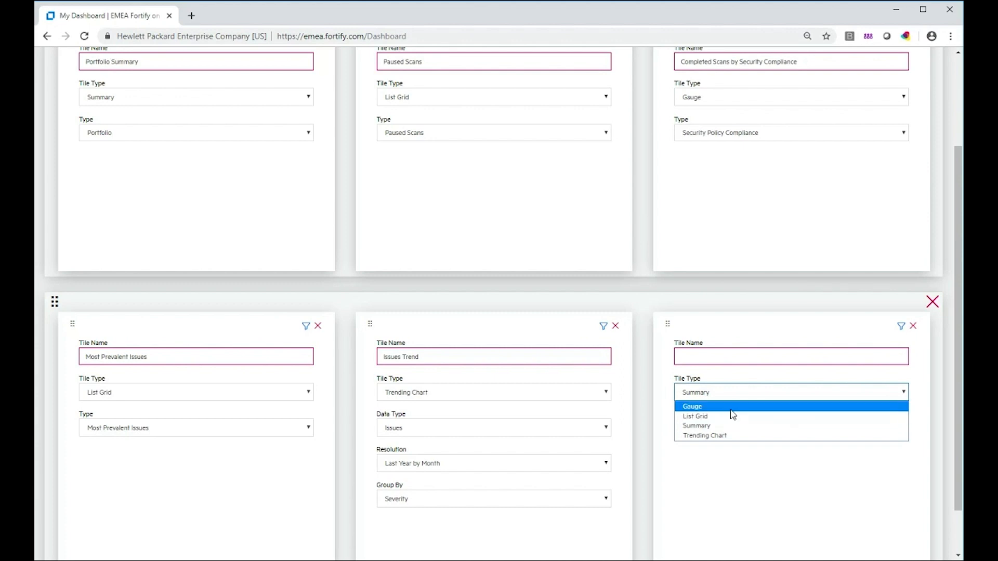
{"action": "left_click", "coordinate": [692, 406]}
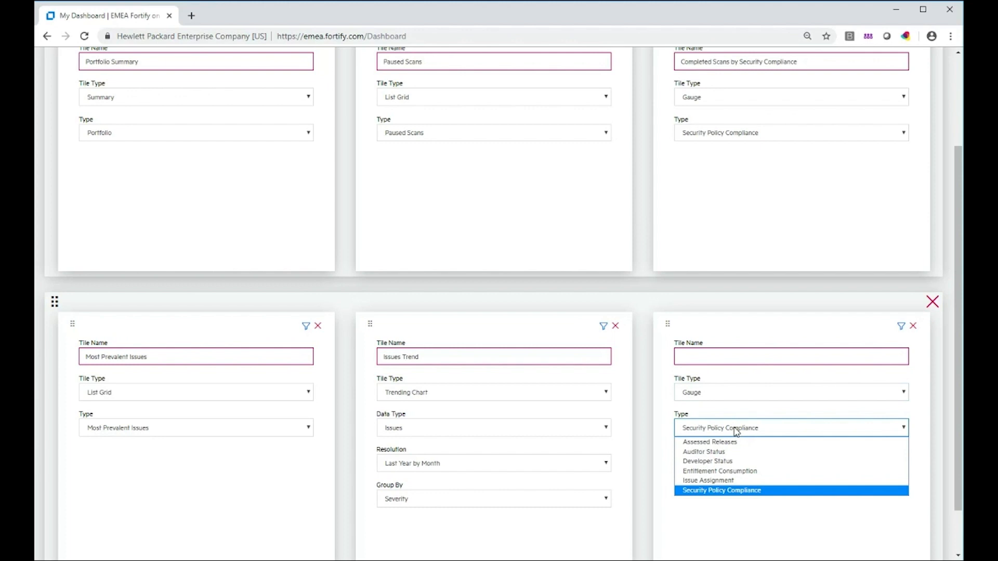
{"action": "mouse_move", "coordinate": [722, 460]}
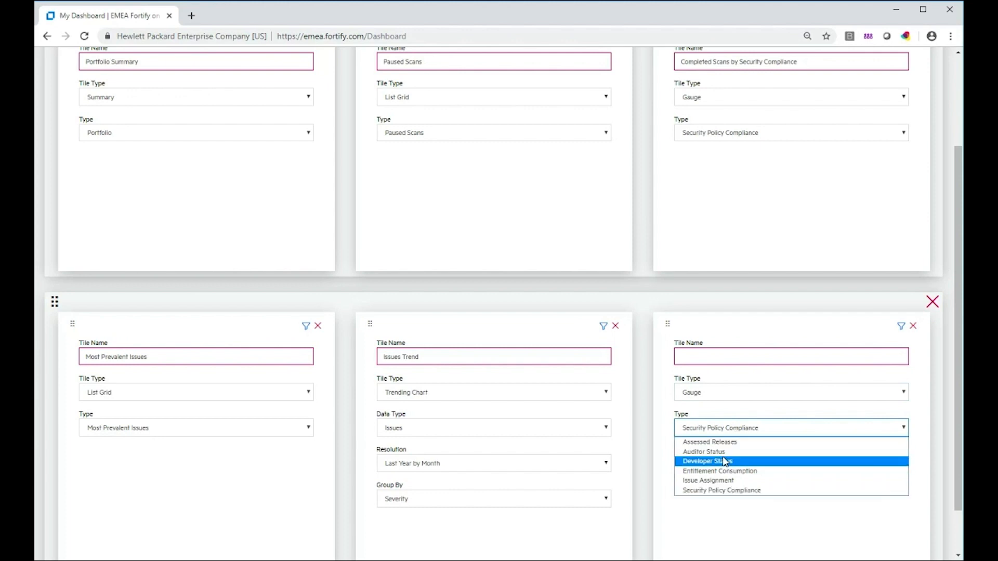
Step: Make the gauge show Developer Status and name it 'Current Development Status'
{"action": "left_click", "coordinate": [708, 460]}
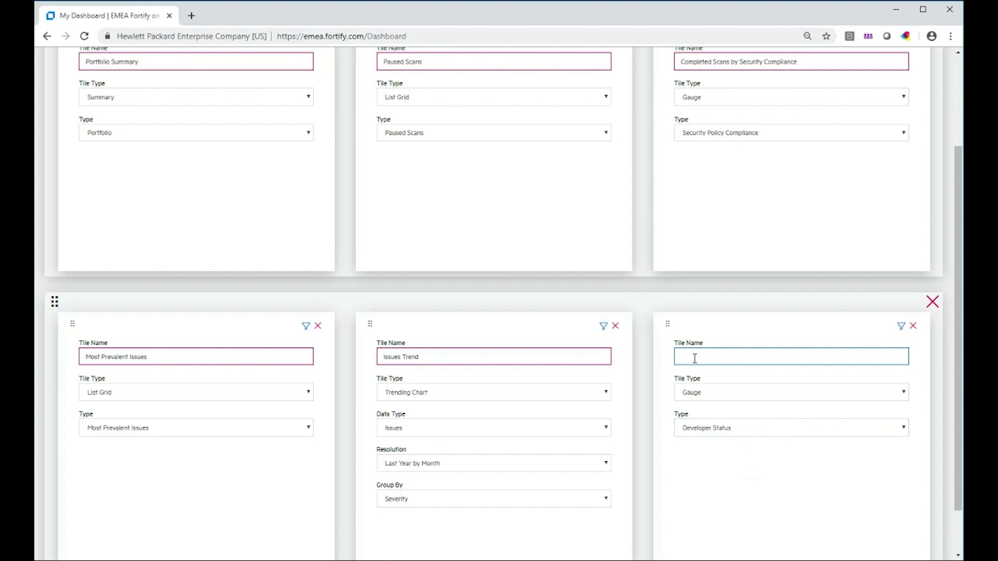
{"action": "type", "text": "Current Development"}
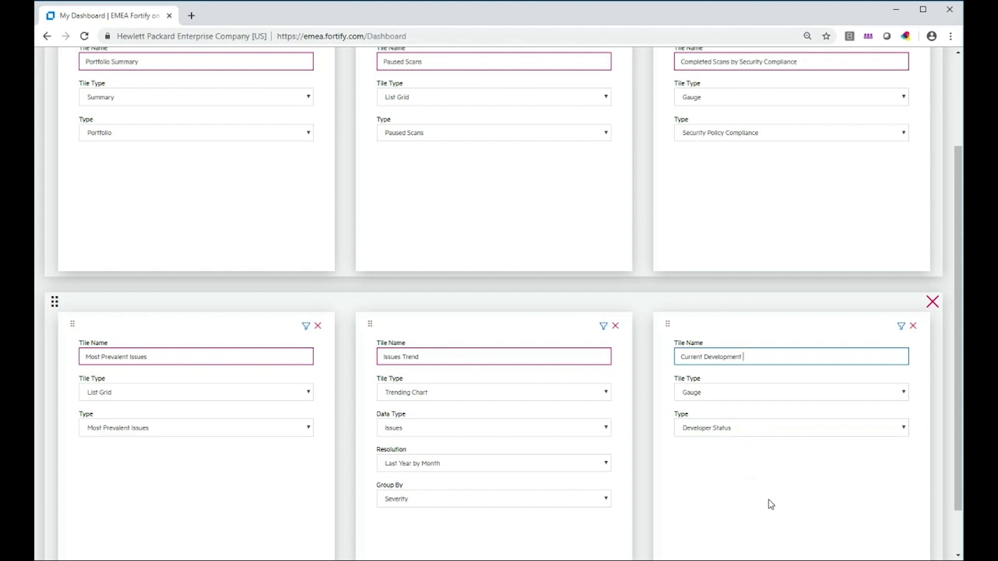
{"action": "type", "text": "Statis"}
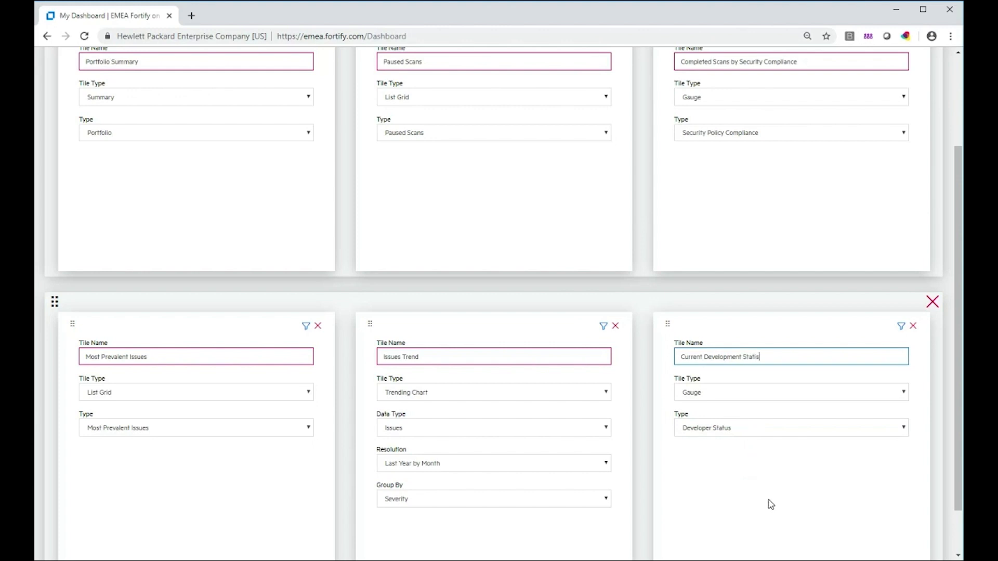
{"action": "type", "text": "s"}
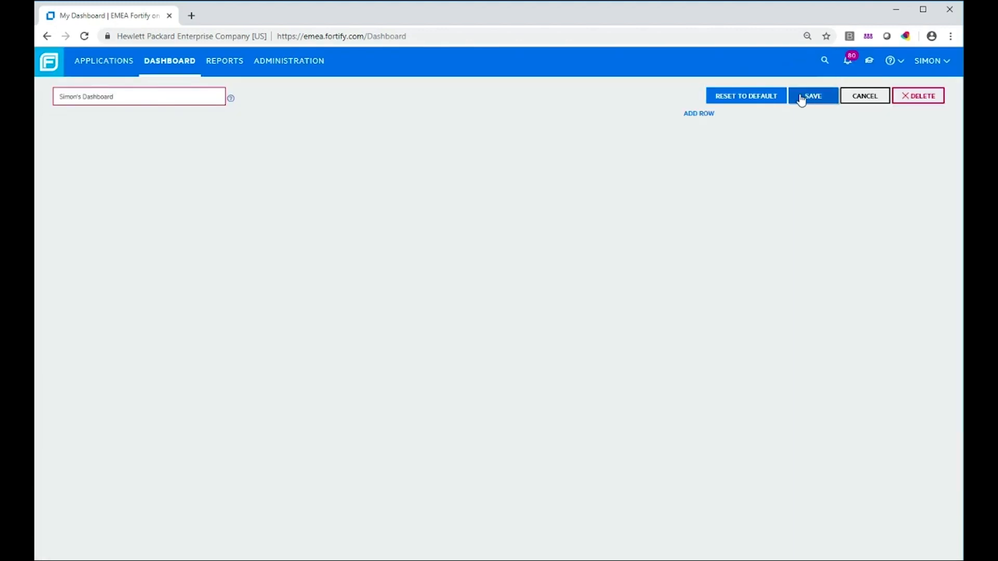
Step: Save the dashboard so the Current Development Status donut appears with the other tiles
{"action": "left_click", "coordinate": [811, 95]}
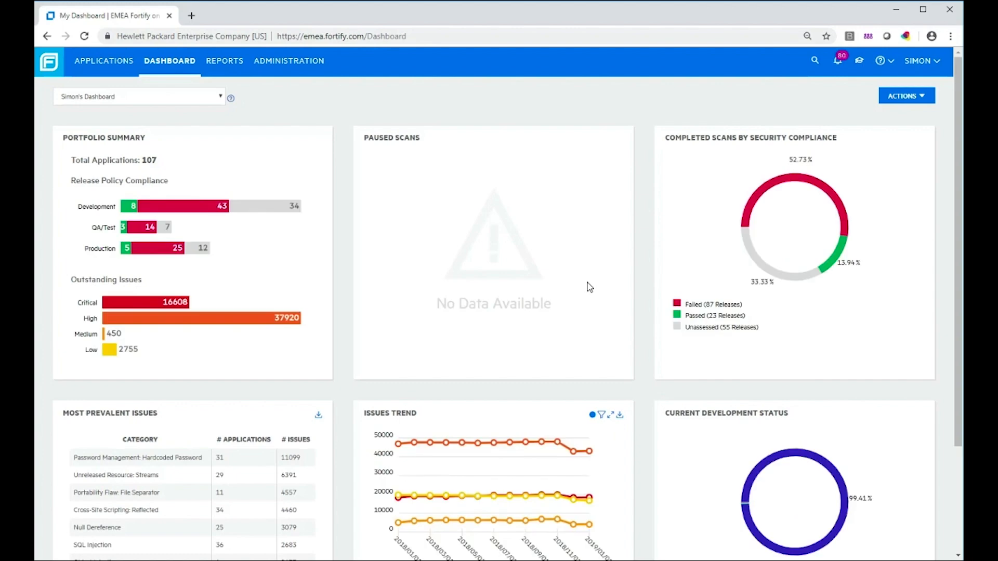
{"action": "scroll", "scroll_direction": "down", "scroll_amount": 3}
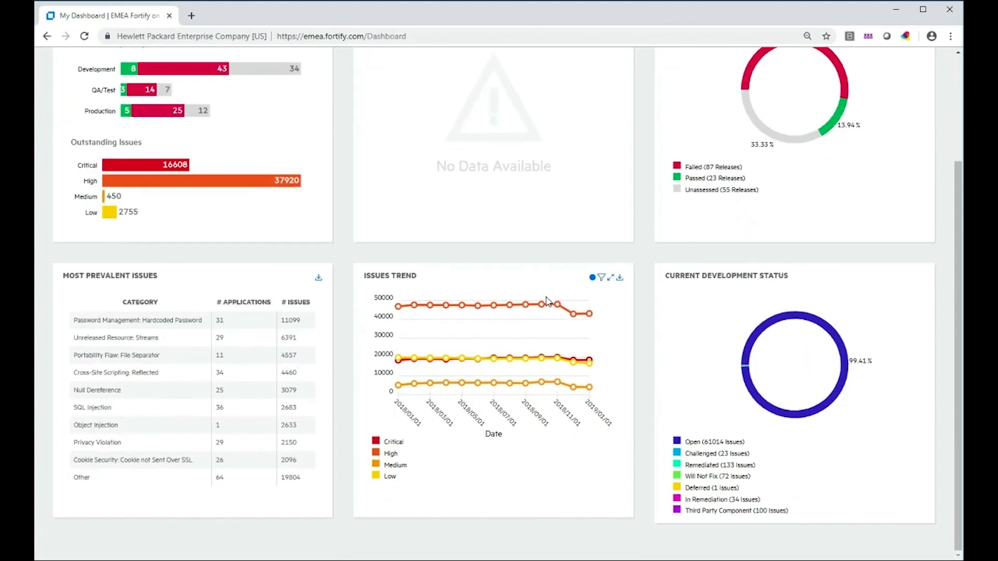
{"action": "mouse_move", "coordinate": [786, 455]}
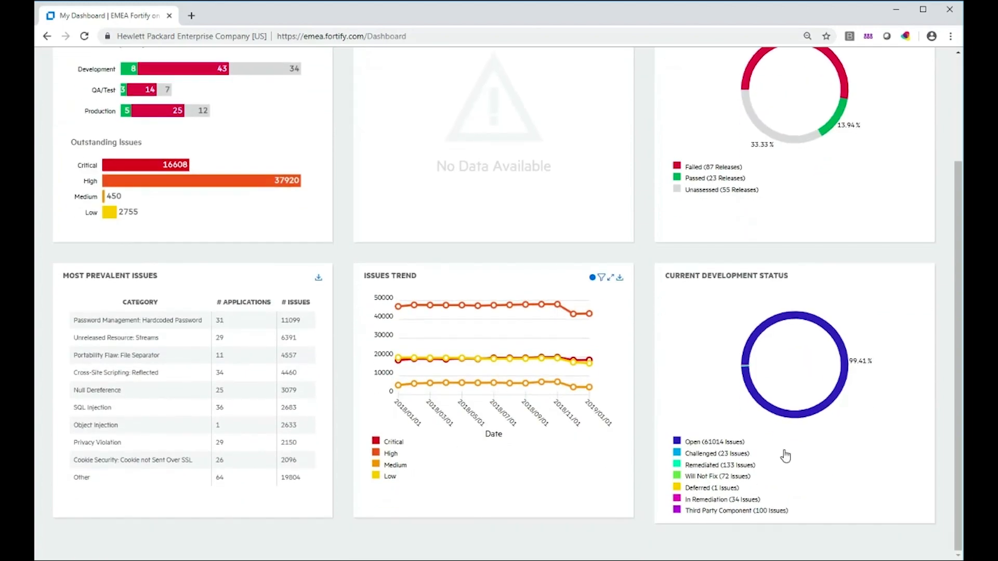
{"action": "mouse_move", "coordinate": [808, 460]}
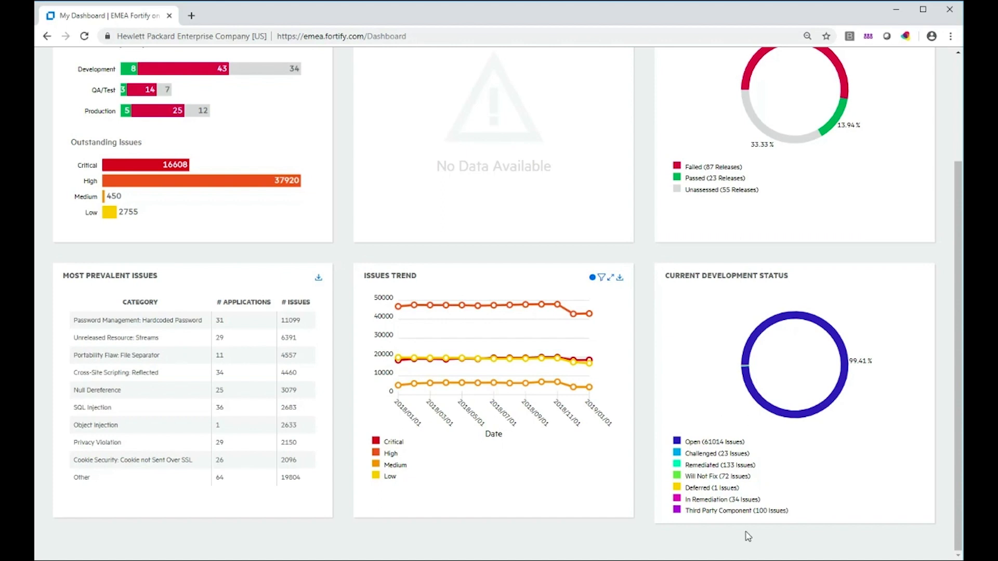
{"action": "mouse_move", "coordinate": [724, 495]}
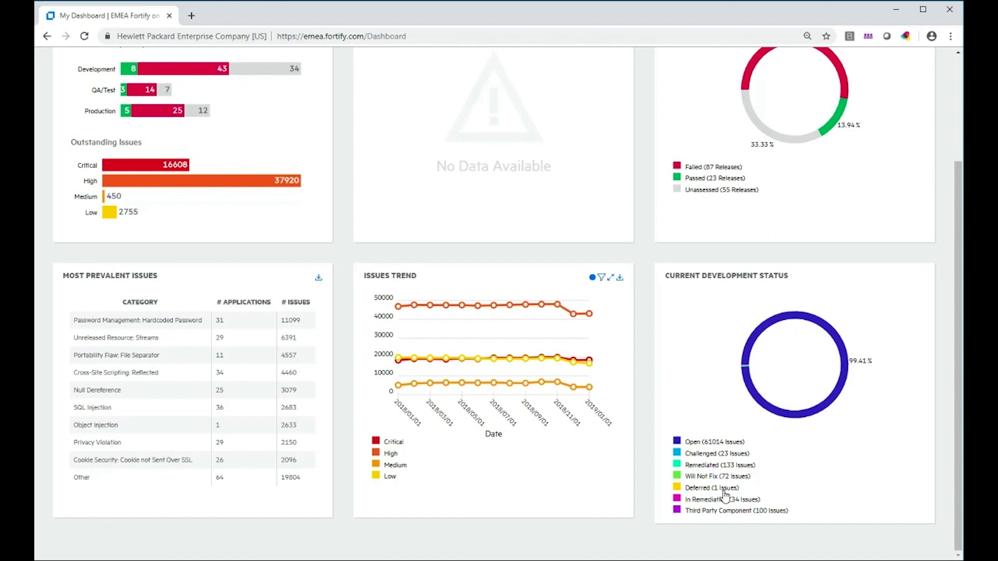
{"action": "mouse_move", "coordinate": [745, 462]}
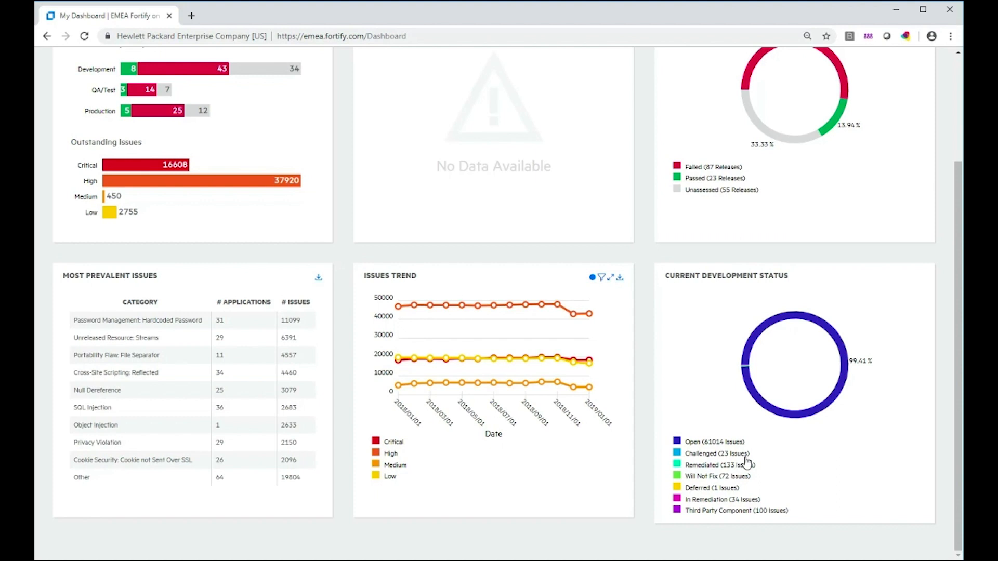
{"action": "mouse_move", "coordinate": [829, 435]}
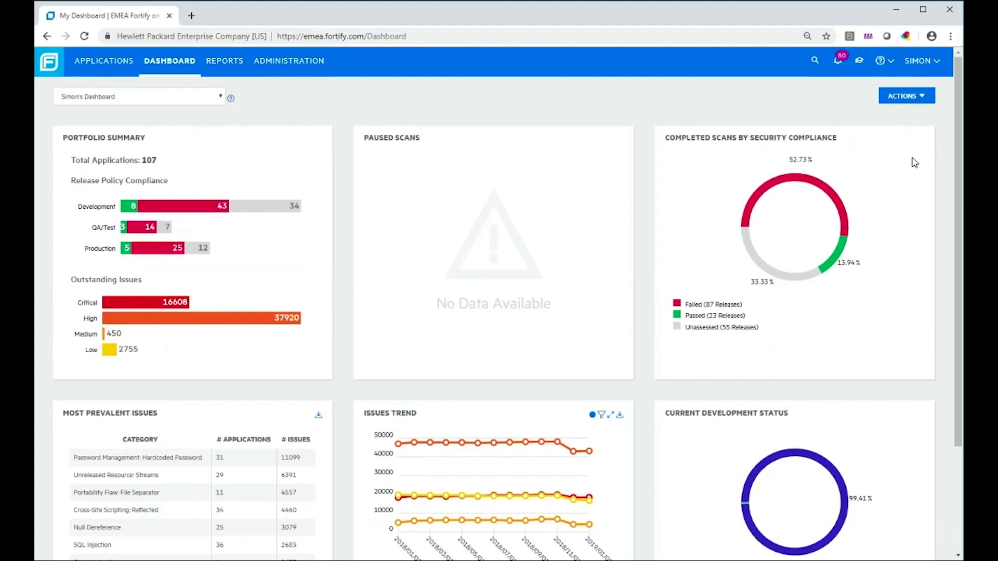
{"action": "mouse_move", "coordinate": [929, 102]}
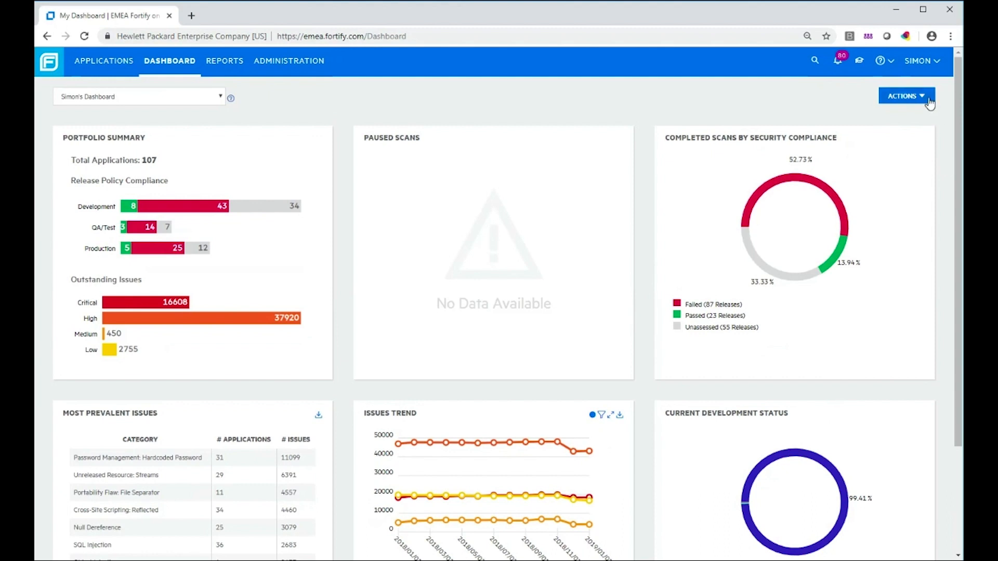
{"action": "left_click", "coordinate": [902, 95]}
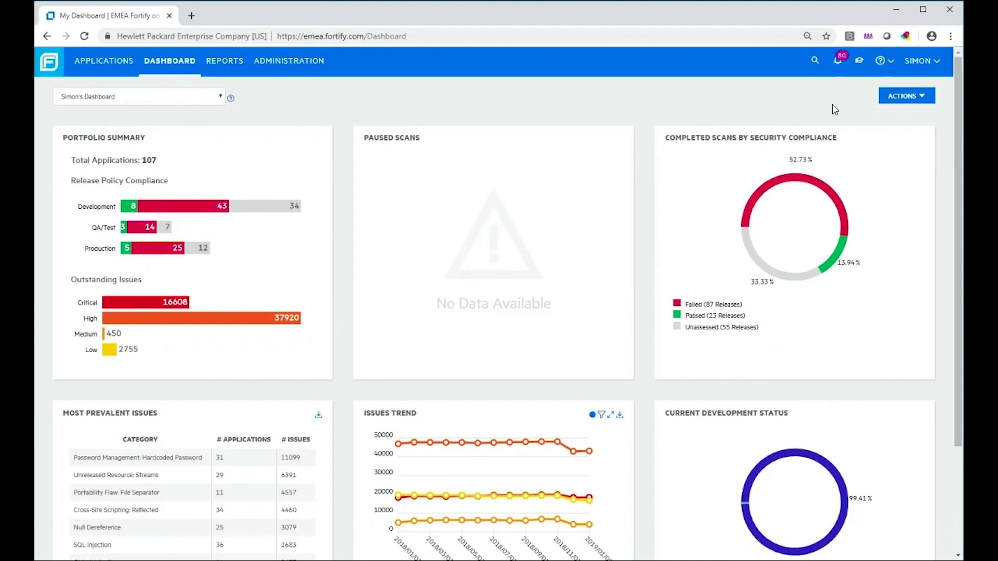
Step: Download the Most Prevalent Issues and Issues Trend tile data as CSV files
{"action": "scroll", "scroll_direction": "down", "scroll_amount": 3}
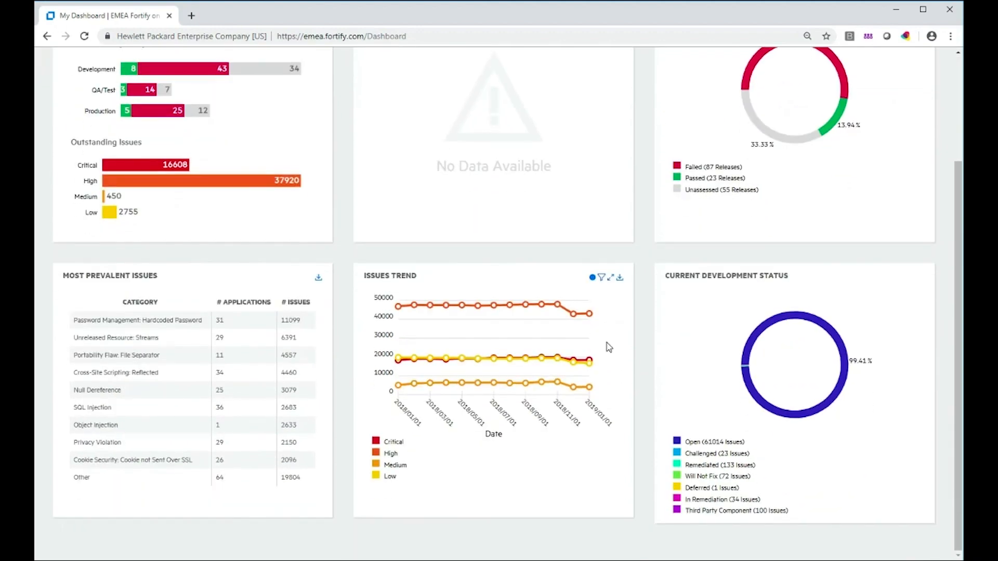
{"action": "mouse_move", "coordinate": [656, 313]}
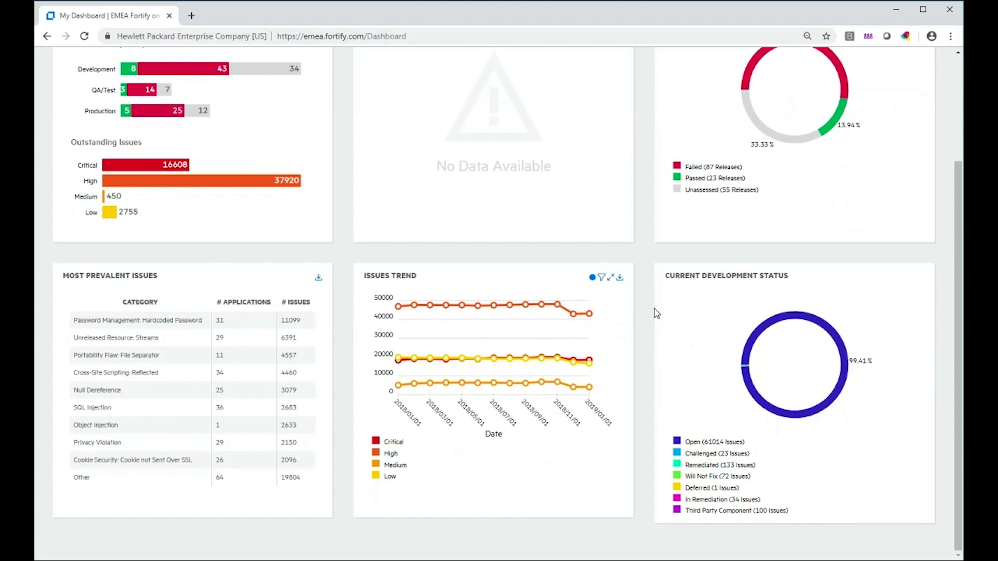
{"action": "mouse_move", "coordinate": [318, 278]}
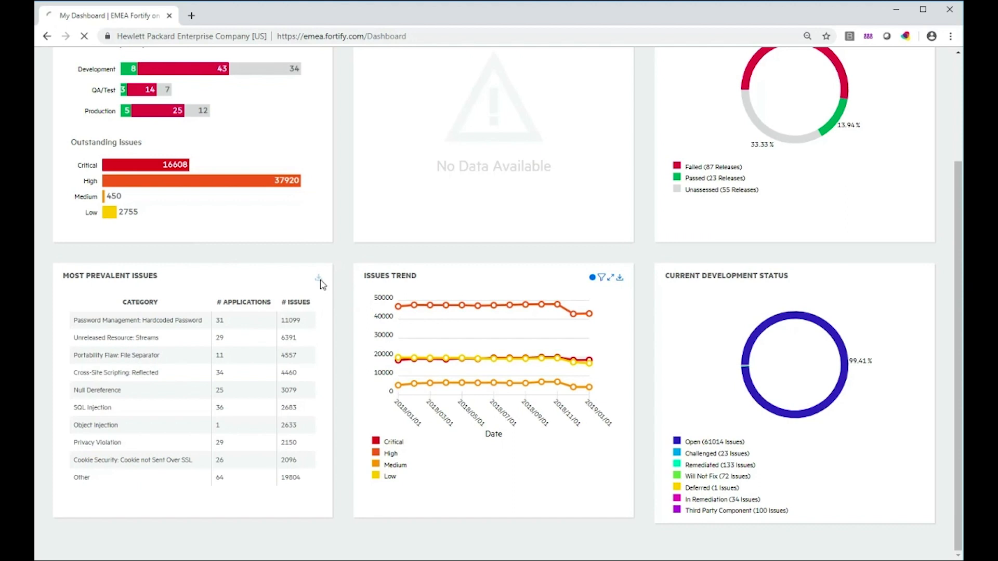
{"action": "left_click", "coordinate": [318, 277]}
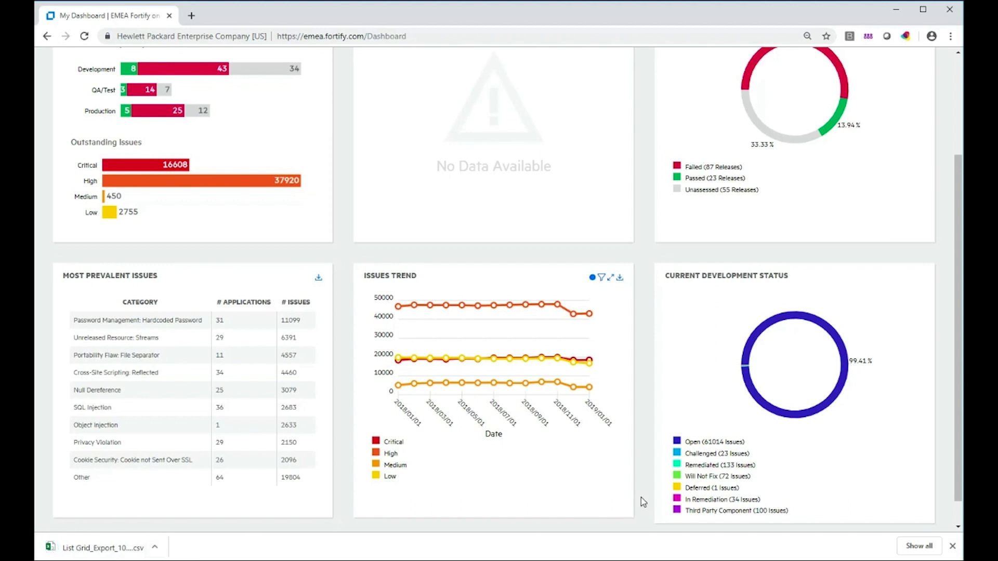
{"action": "mouse_move", "coordinate": [450, 377]}
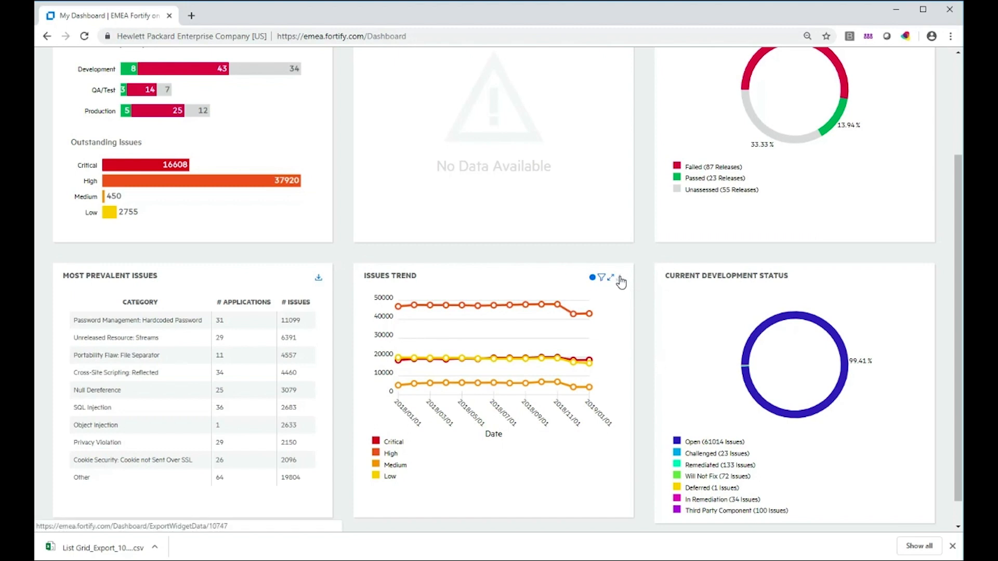
{"action": "left_click", "coordinate": [610, 279]}
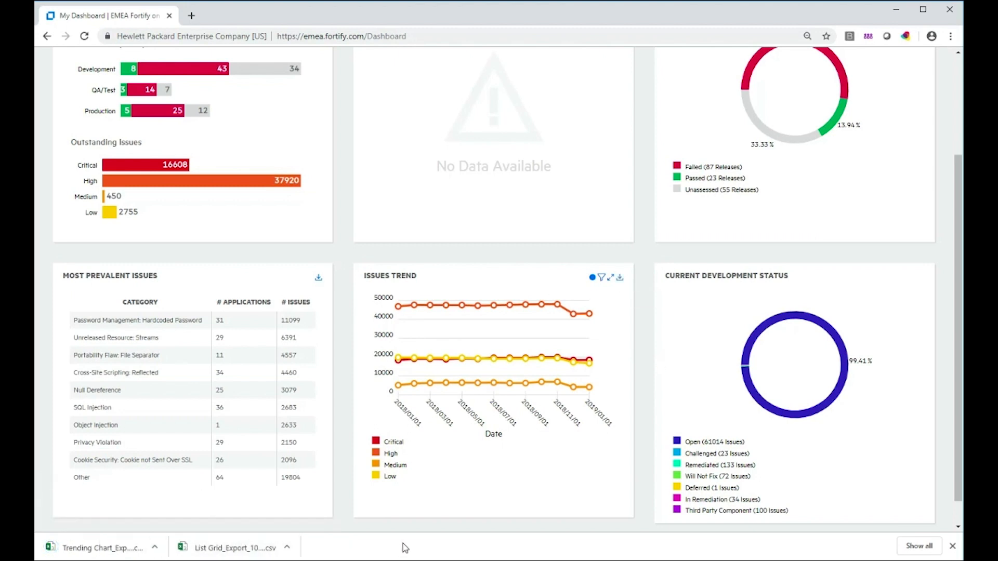
{"action": "mouse_move", "coordinate": [559, 516]}
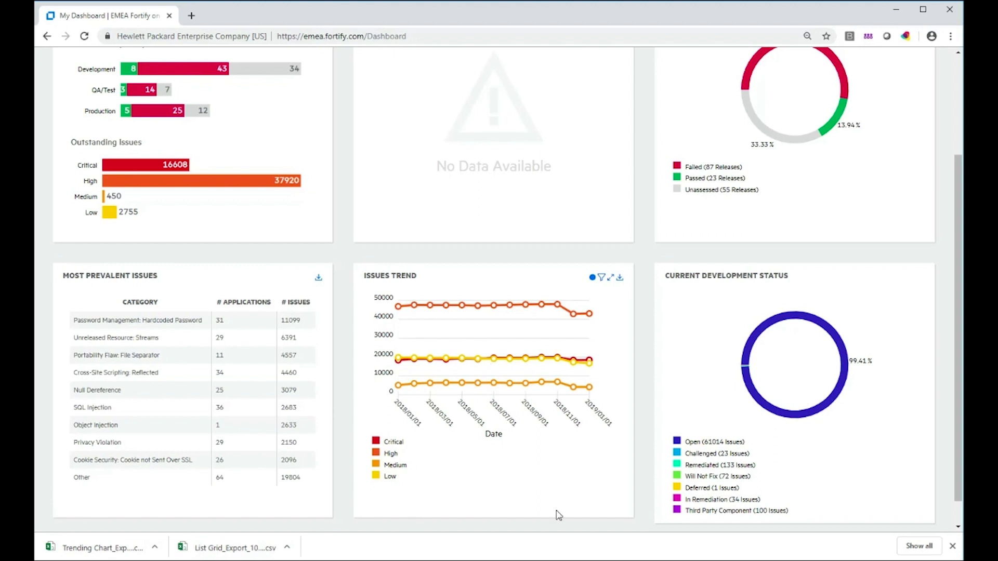